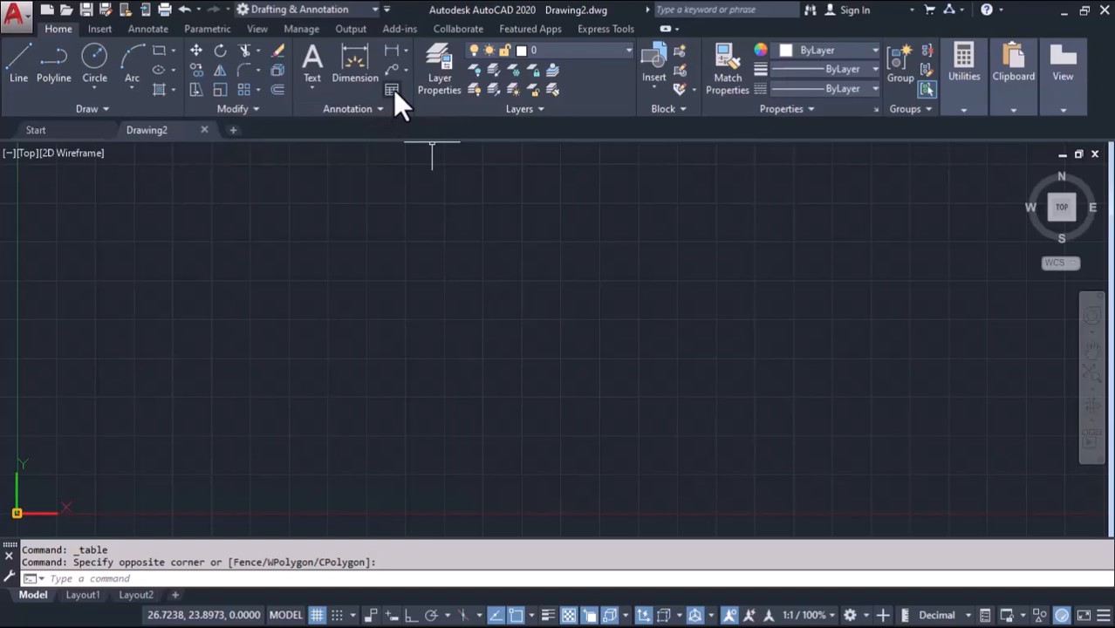
# Step: Start the TABLE command to bring up the Insert Table dialog
pyautogui.click(391, 90)
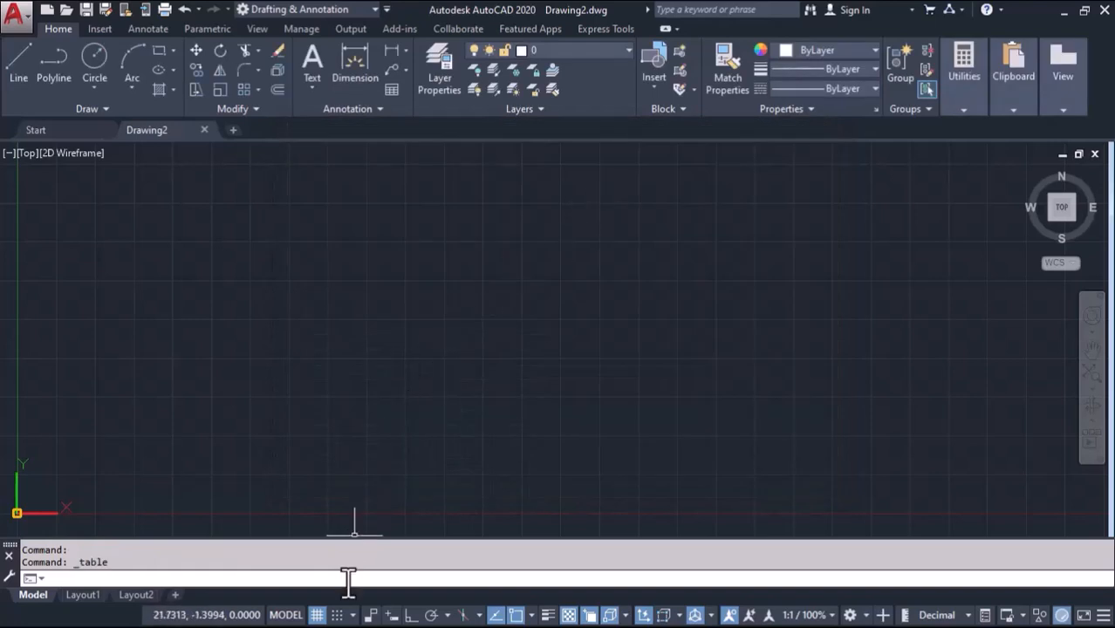
pyautogui.write('TB')
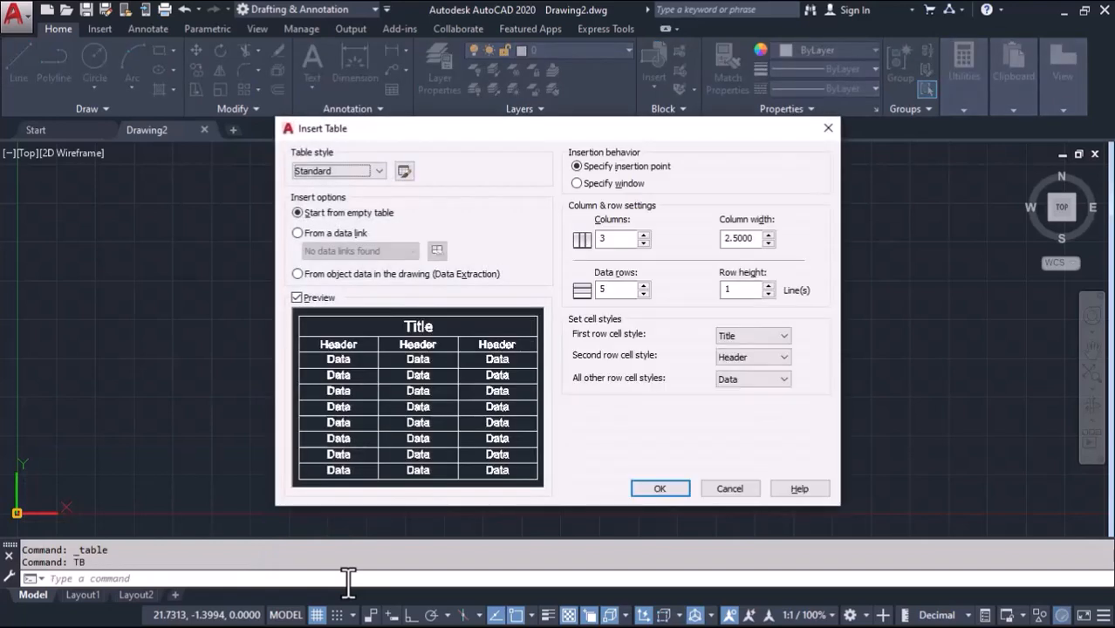
pyautogui.moveTo(499, 539)
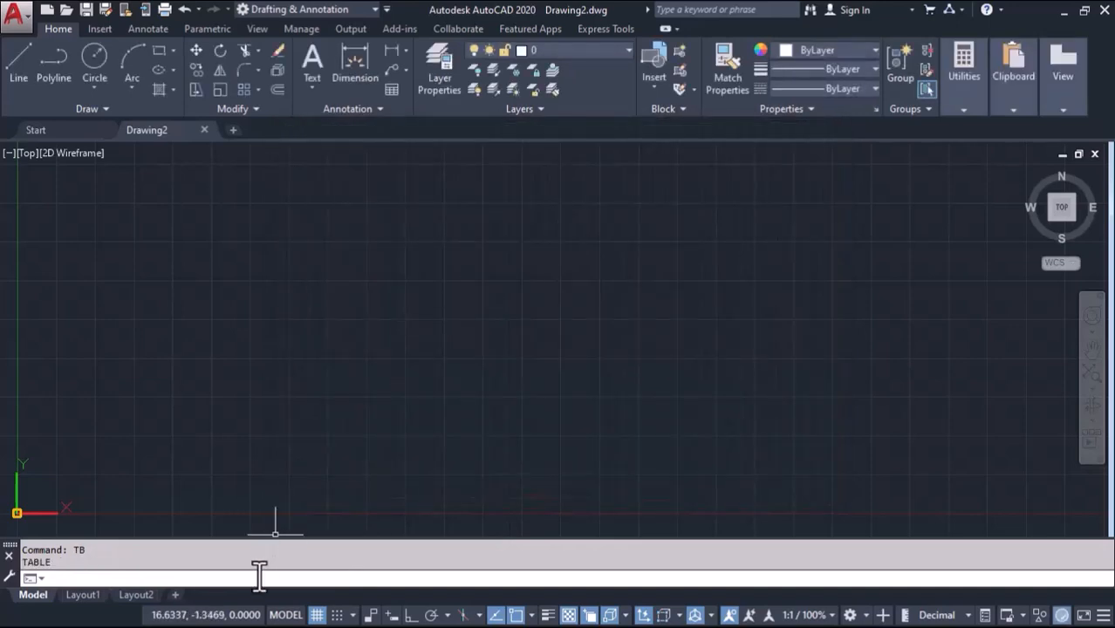
pyautogui.write('ABle')
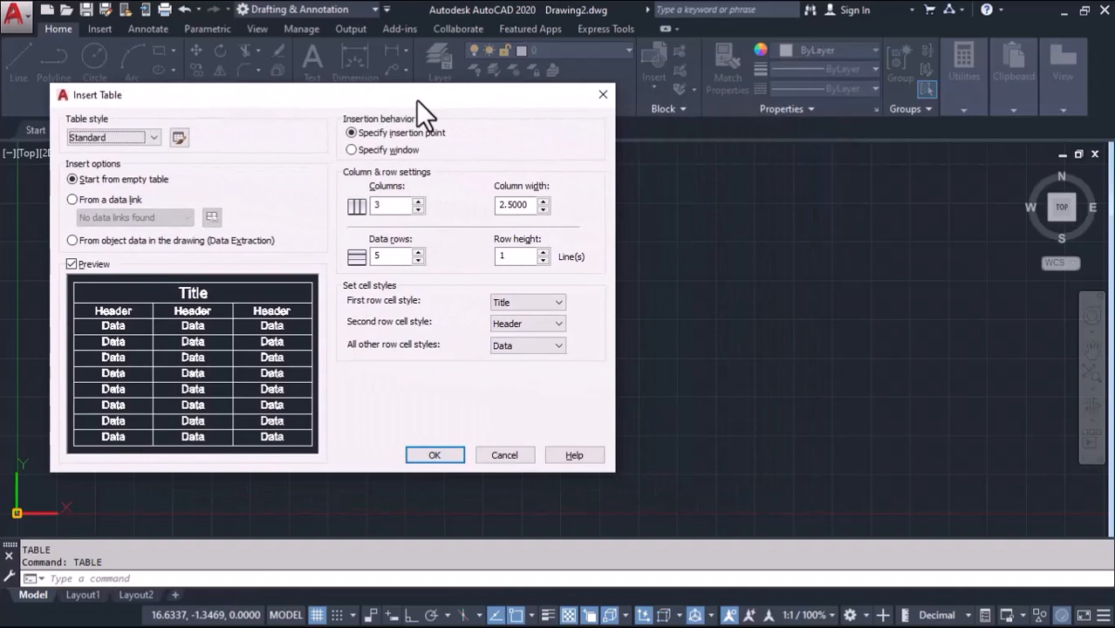
pyautogui.moveTo(526, 119)
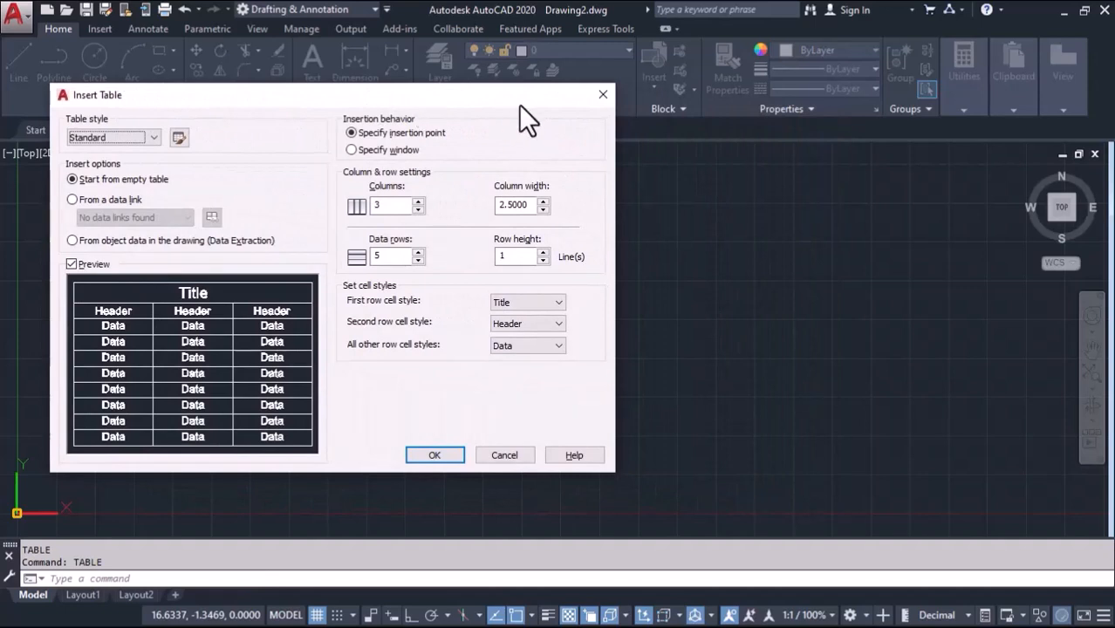
pyautogui.moveTo(462, 114)
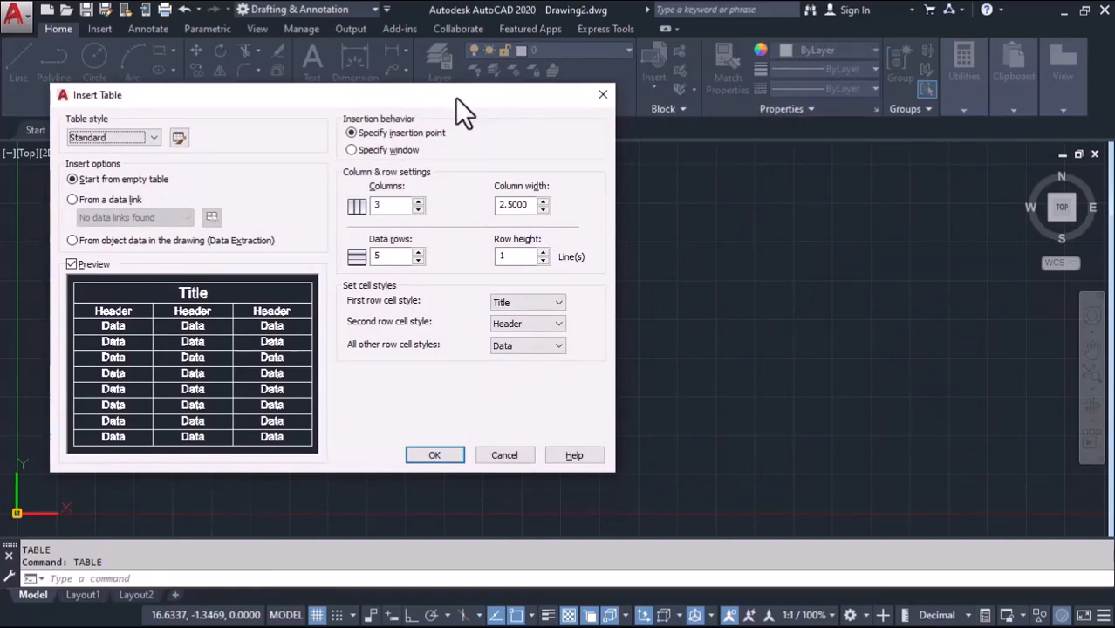
pyautogui.moveTo(497, 105)
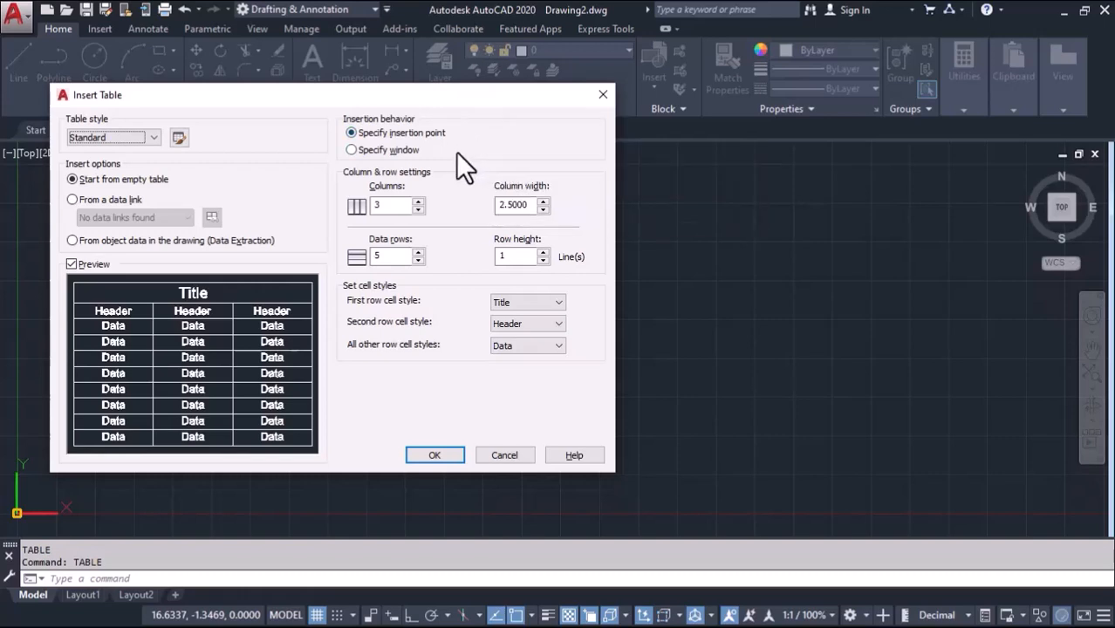
pyautogui.moveTo(350, 150)
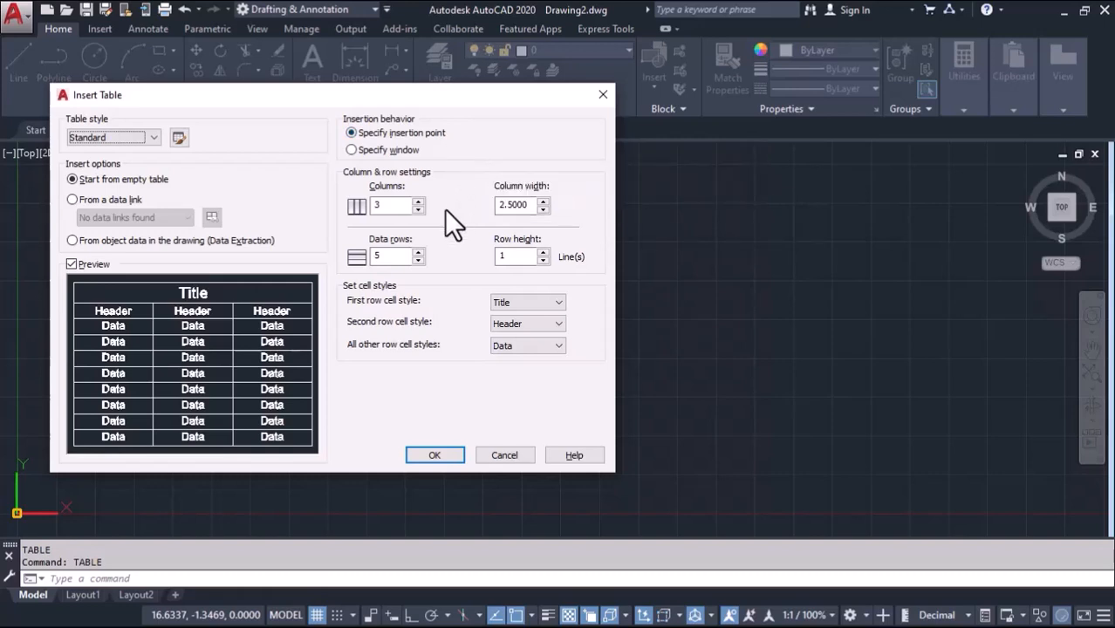
pyautogui.moveTo(439, 265)
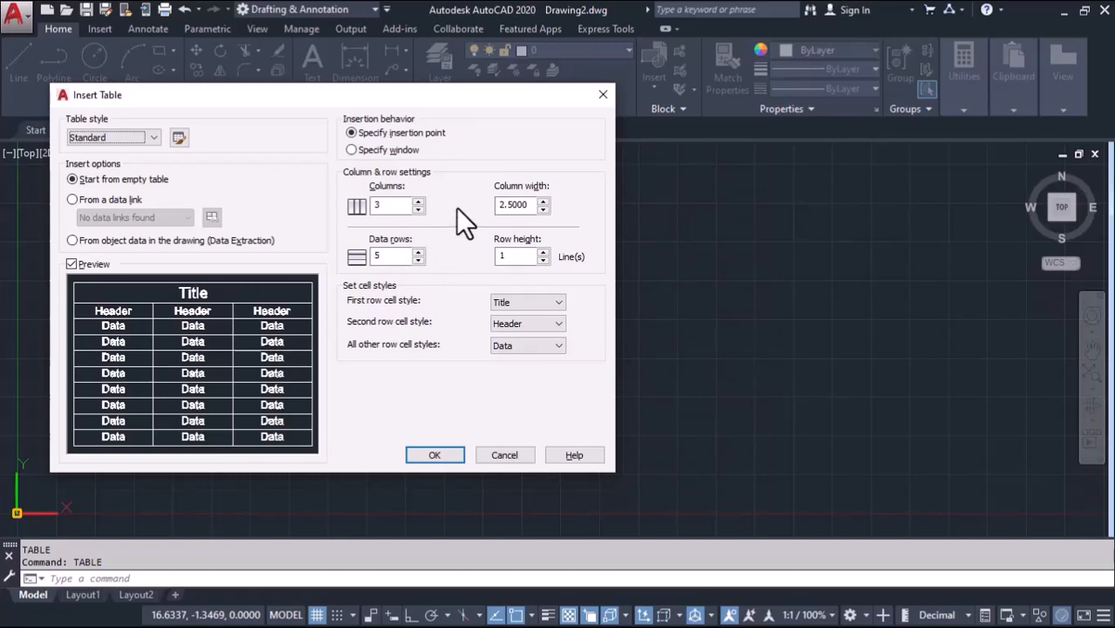
# Step: Review the column width and row height fields, keeping 3 columns, 5 data rows, width 2.5
pyautogui.click(519, 206)
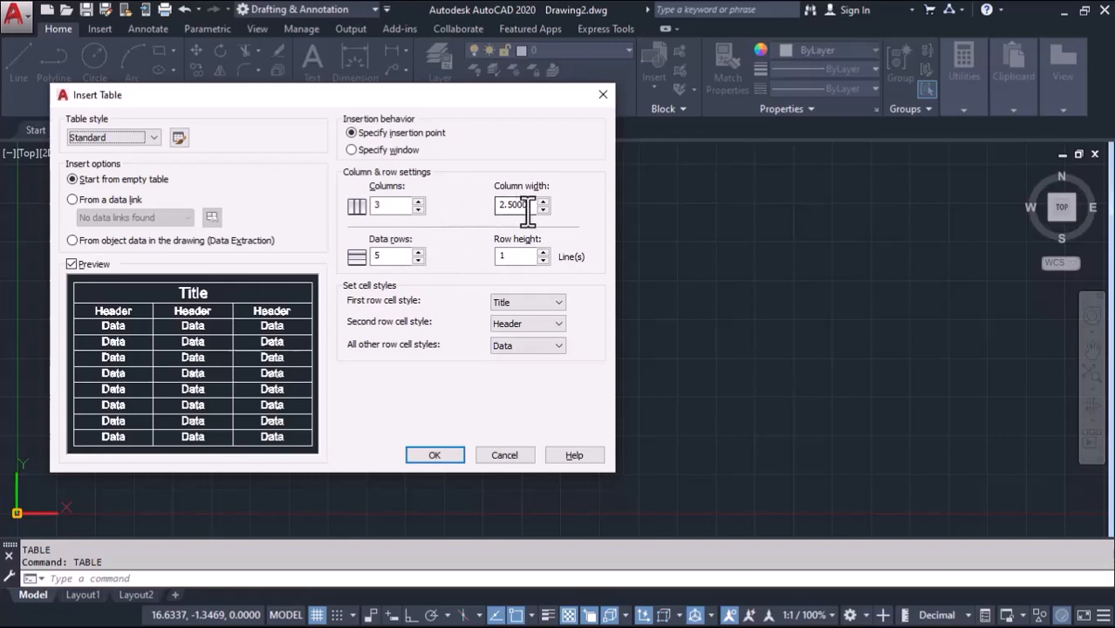
pyautogui.click(515, 255)
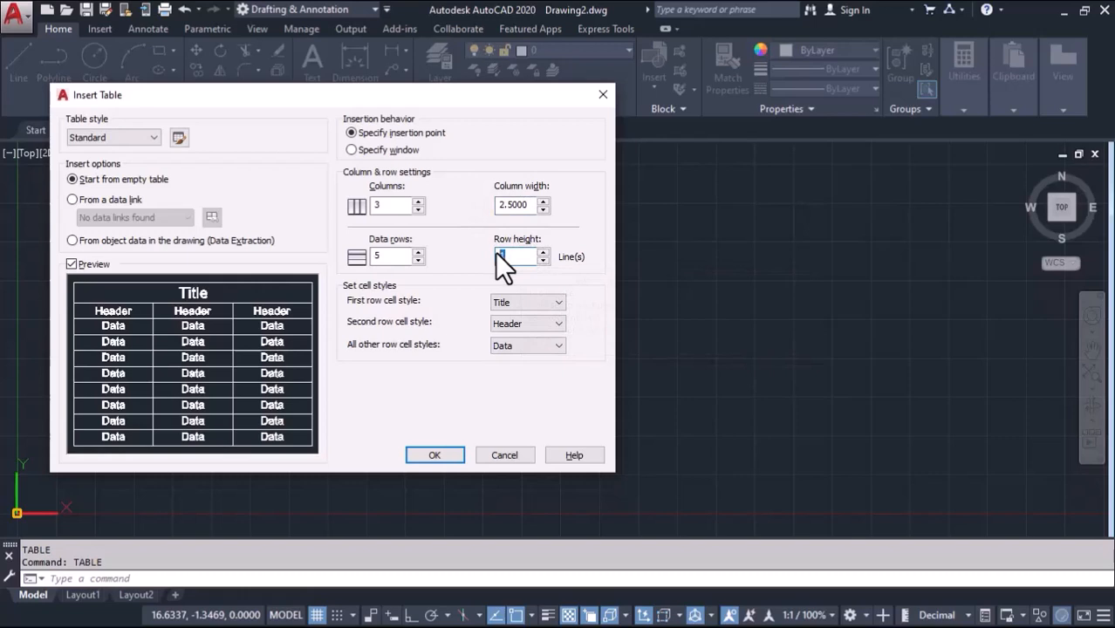
pyautogui.click(512, 255)
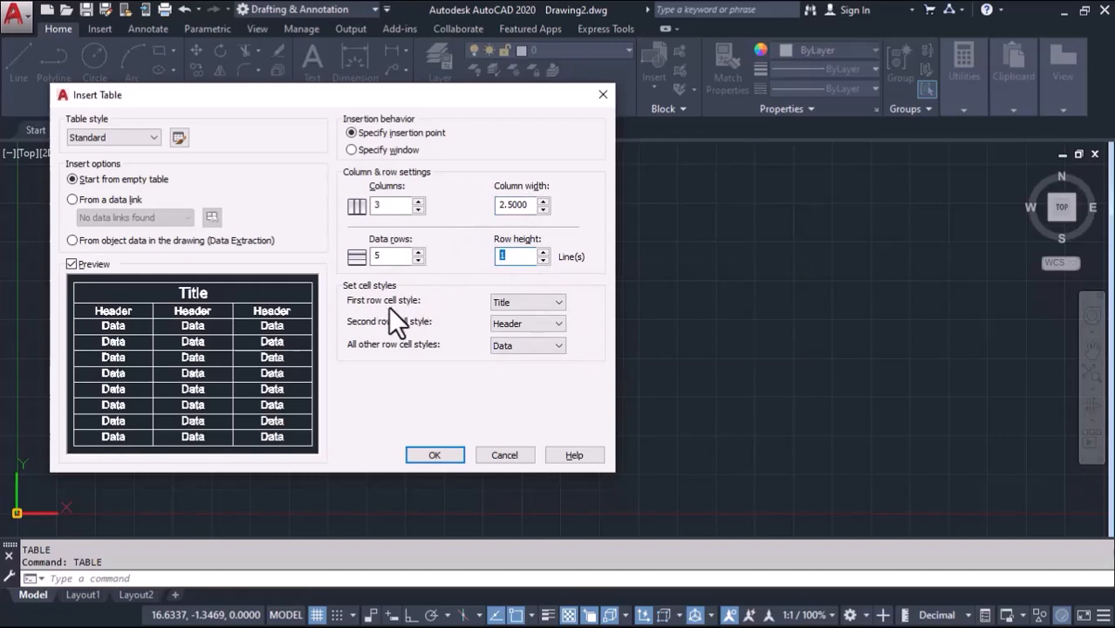
pyautogui.moveTo(366, 305)
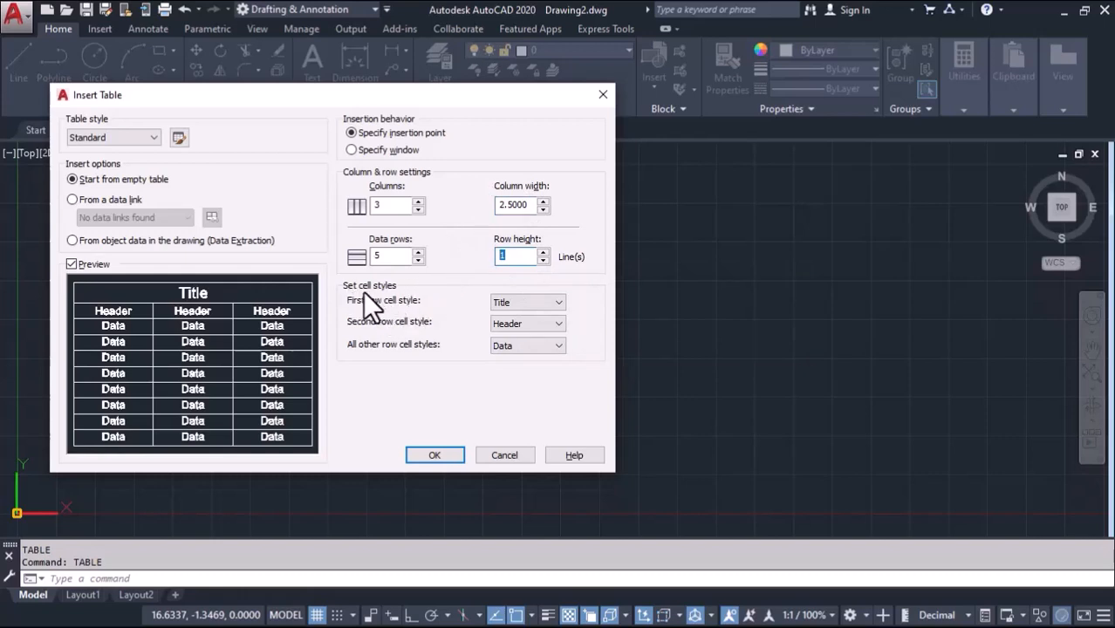
pyautogui.moveTo(391, 312)
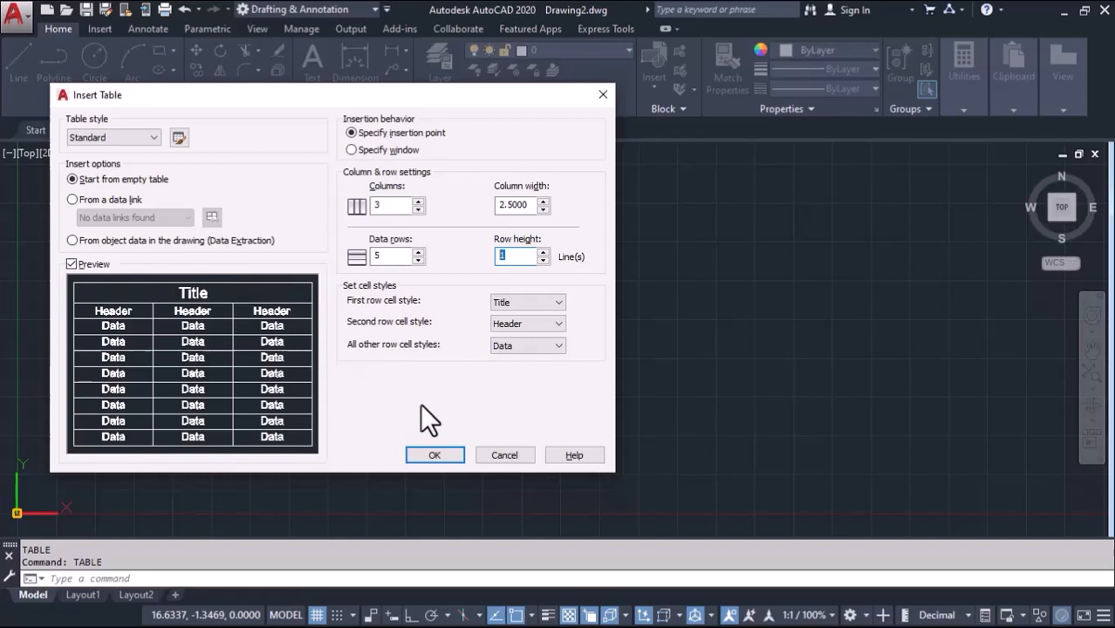
pyautogui.moveTo(348, 314)
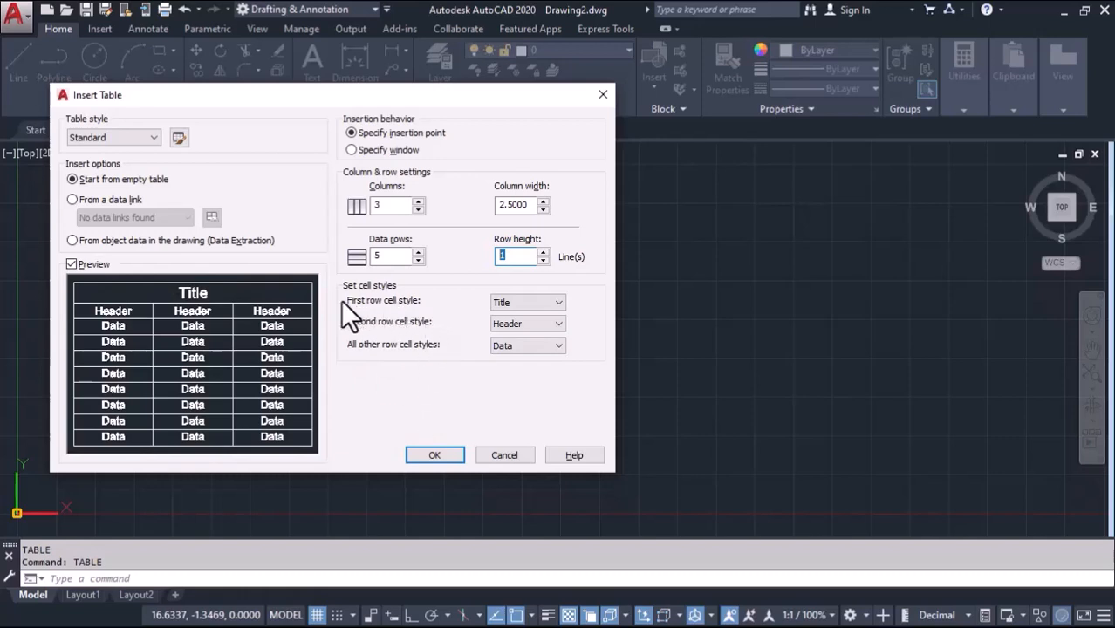
pyautogui.moveTo(474, 314)
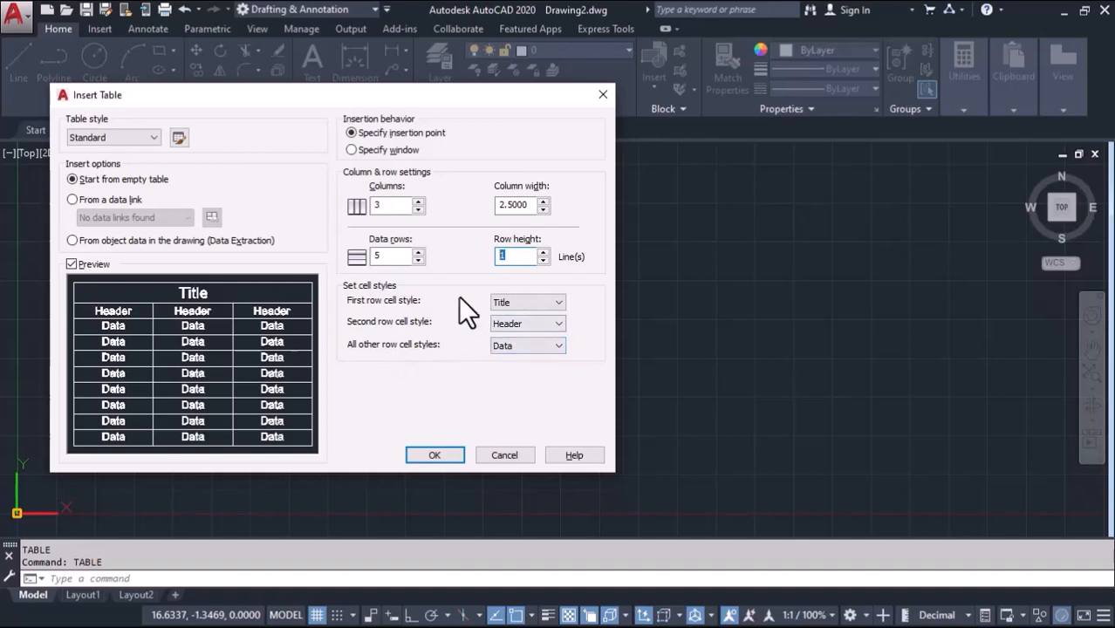
# Step: Place the first empty three-column table and start setting up a second one
pyautogui.click(434, 453)
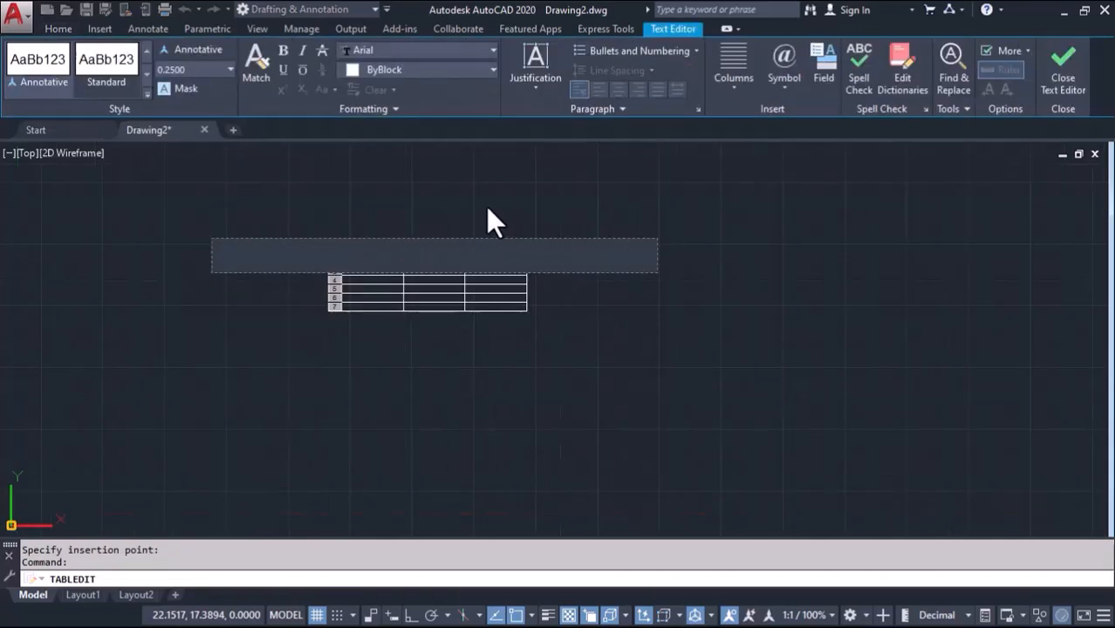
pyautogui.click(1062, 66)
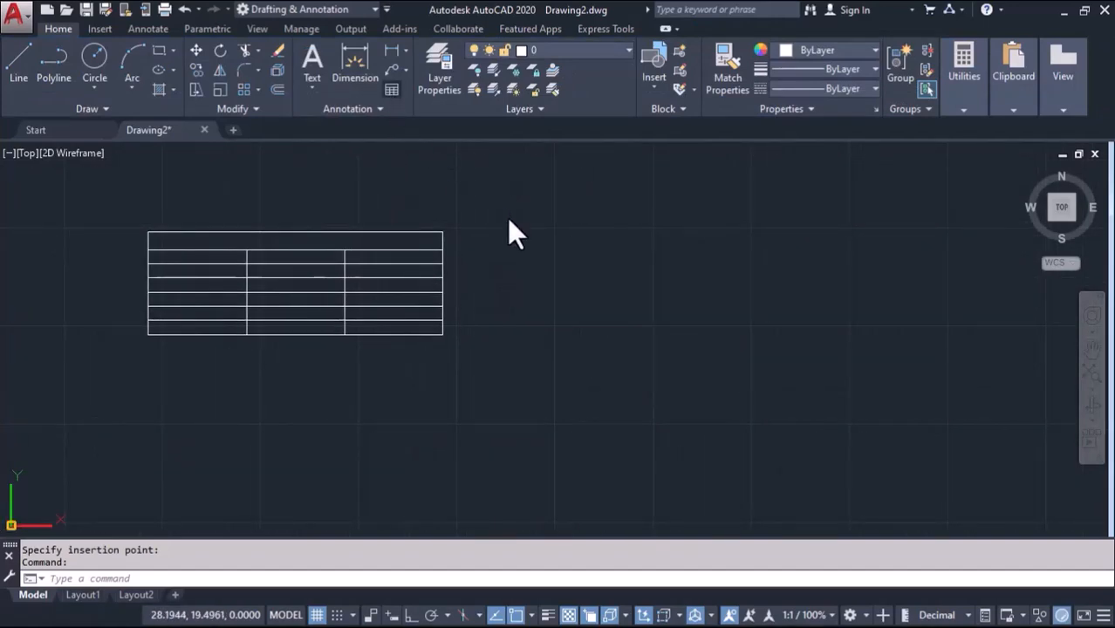
pyautogui.click(390, 91)
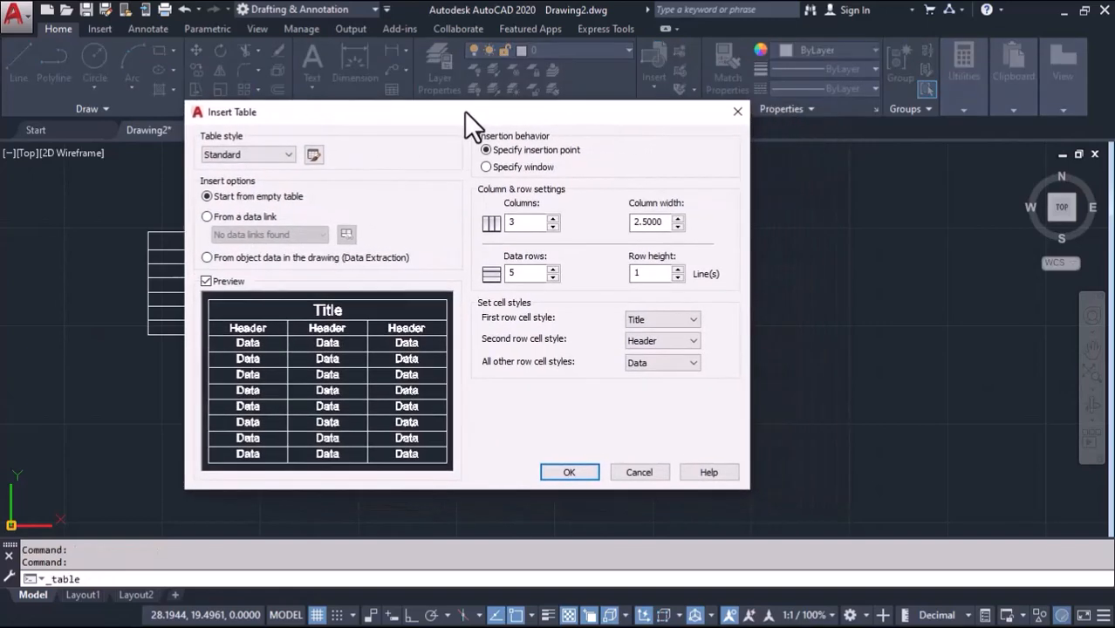
pyautogui.moveTo(471, 112); pyautogui.dragTo(427, 94)
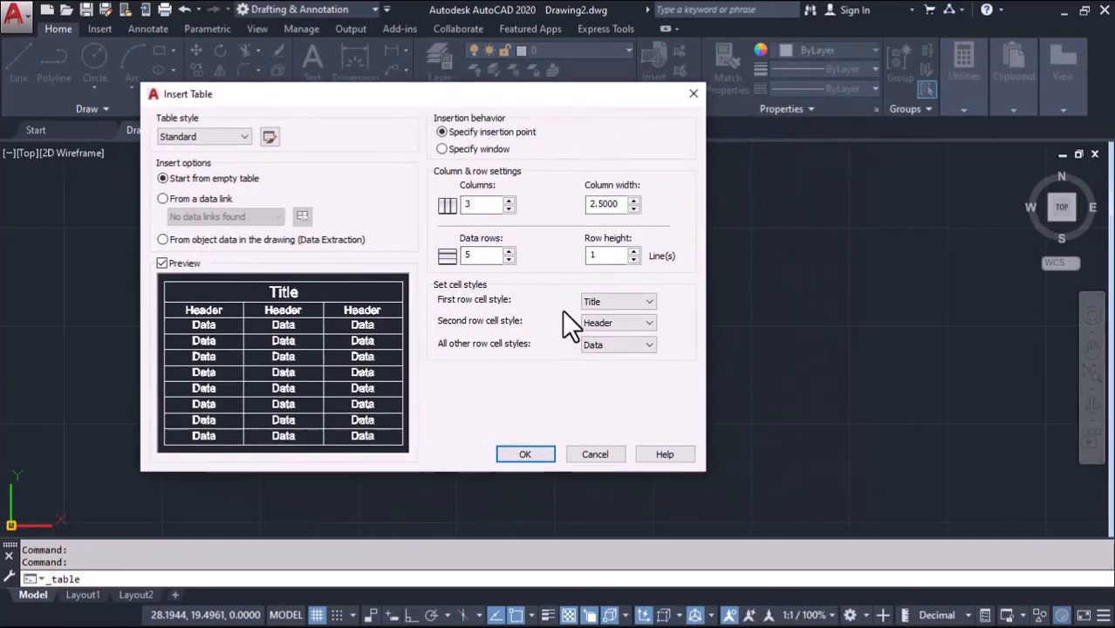
pyautogui.moveTo(509, 335)
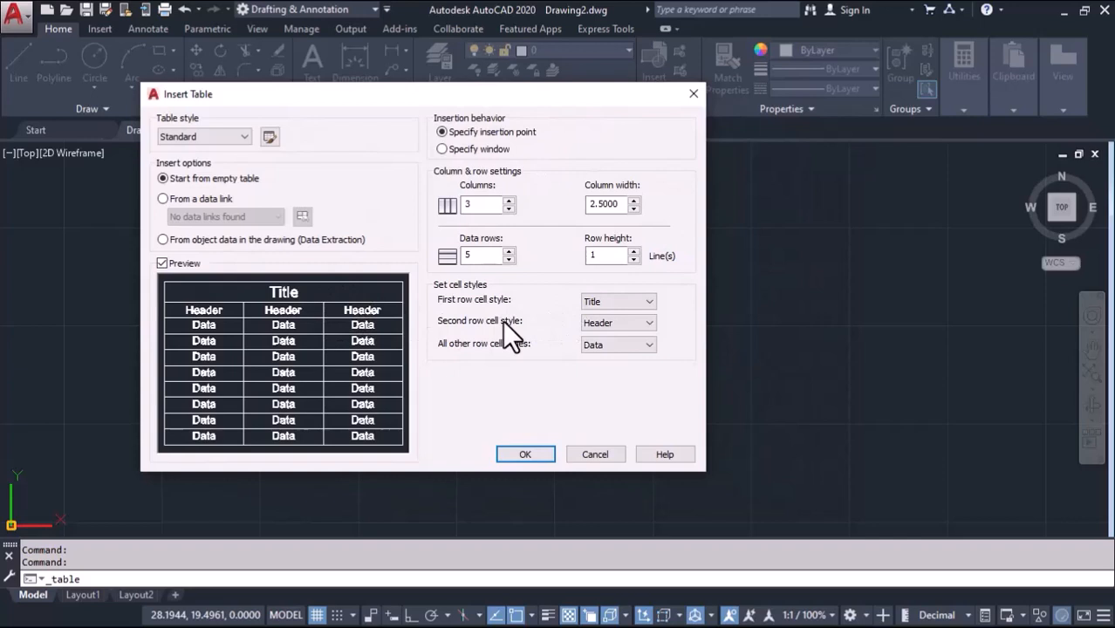
# Step: Make the first row Header and second row Data, then place the table right of the first
pyautogui.click(649, 301)
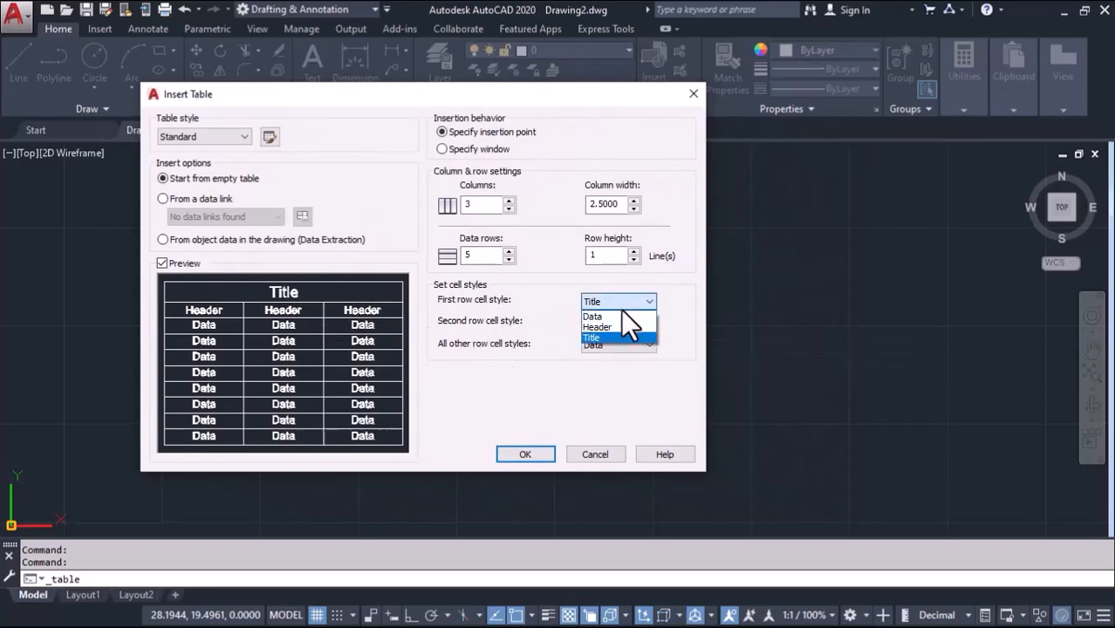
pyautogui.click(596, 327)
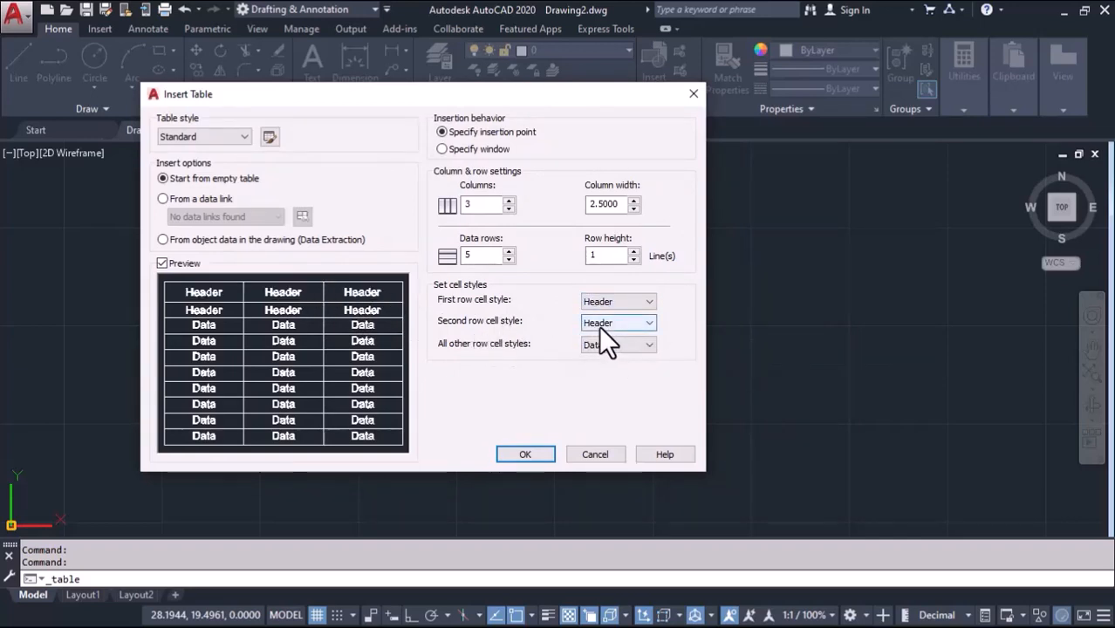
pyautogui.click(617, 321)
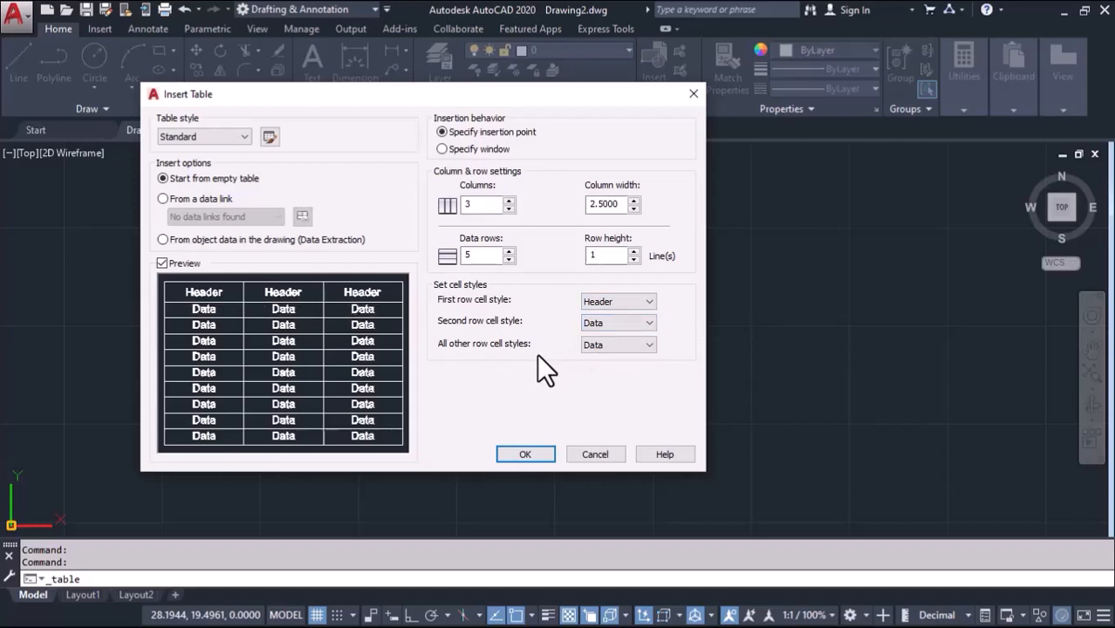
pyautogui.moveTo(471, 424)
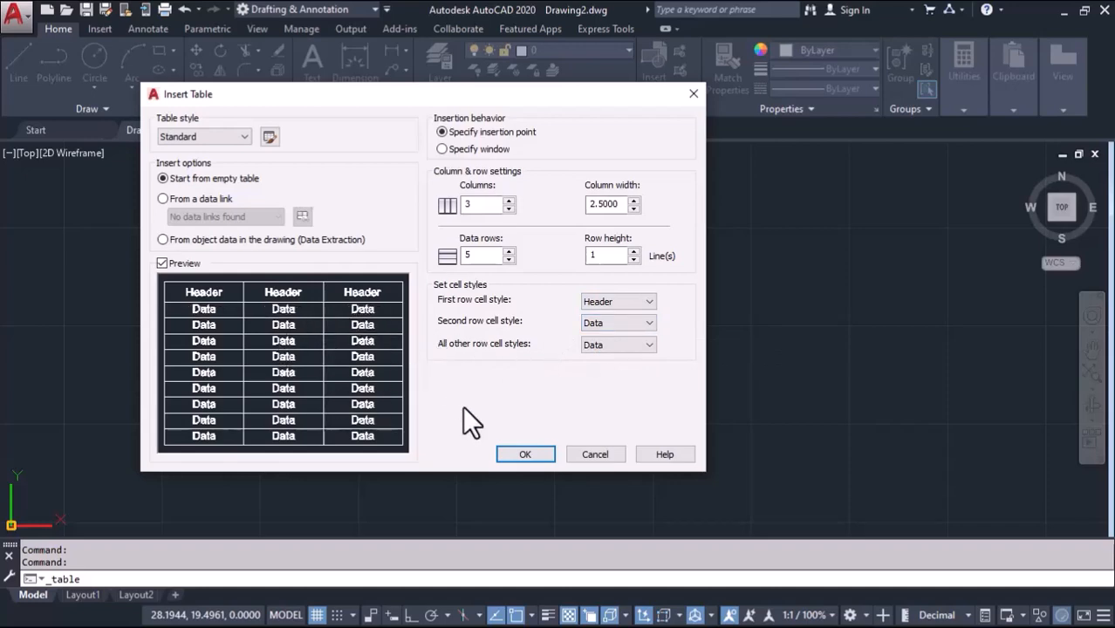
pyautogui.click(523, 453)
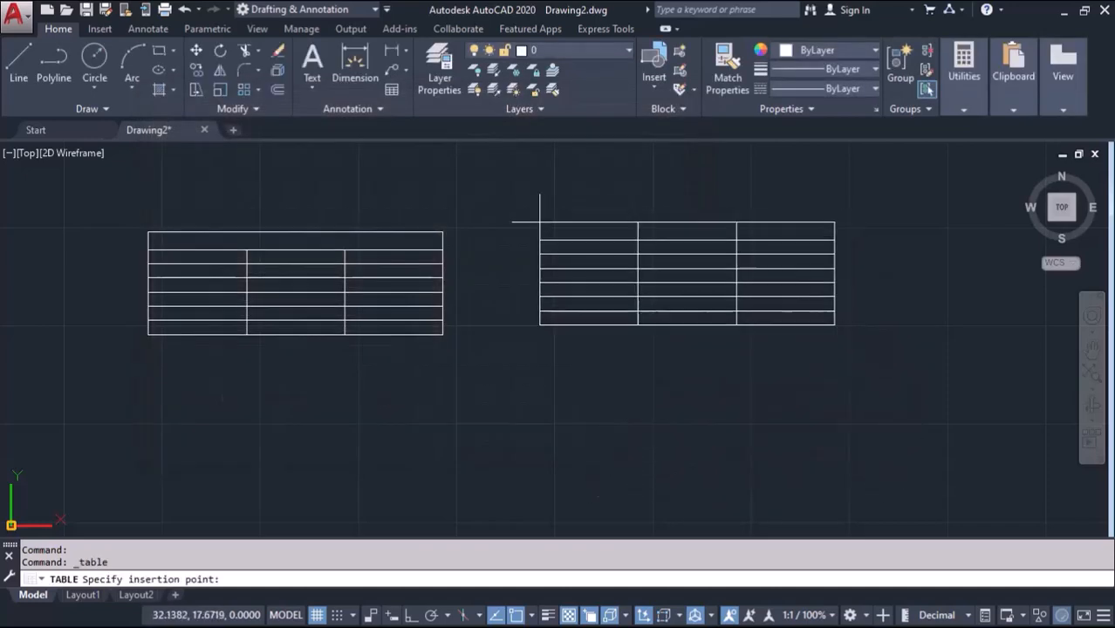
pyautogui.click(537, 220)
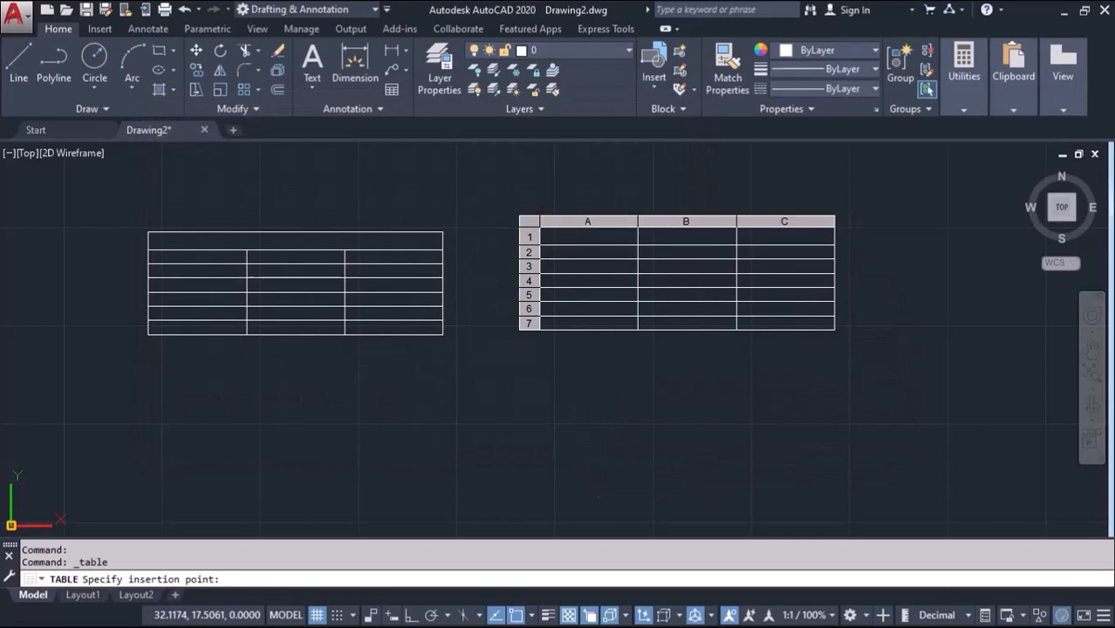
# Step: Set up a third table with first and second rows both using the Data style
pyautogui.click(588, 235)
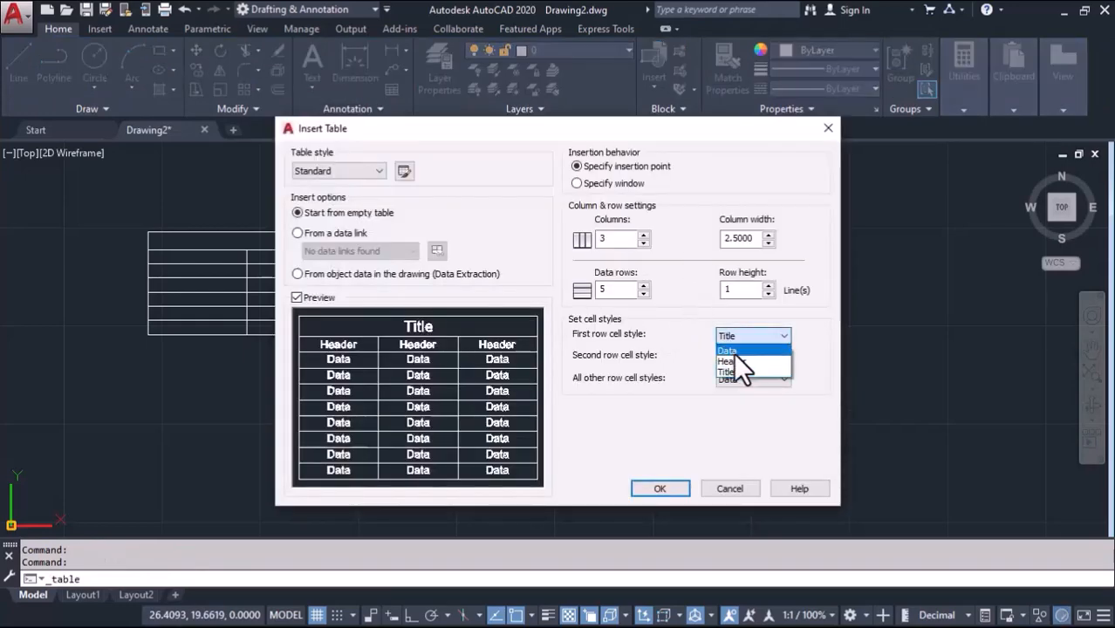
pyautogui.click(726, 349)
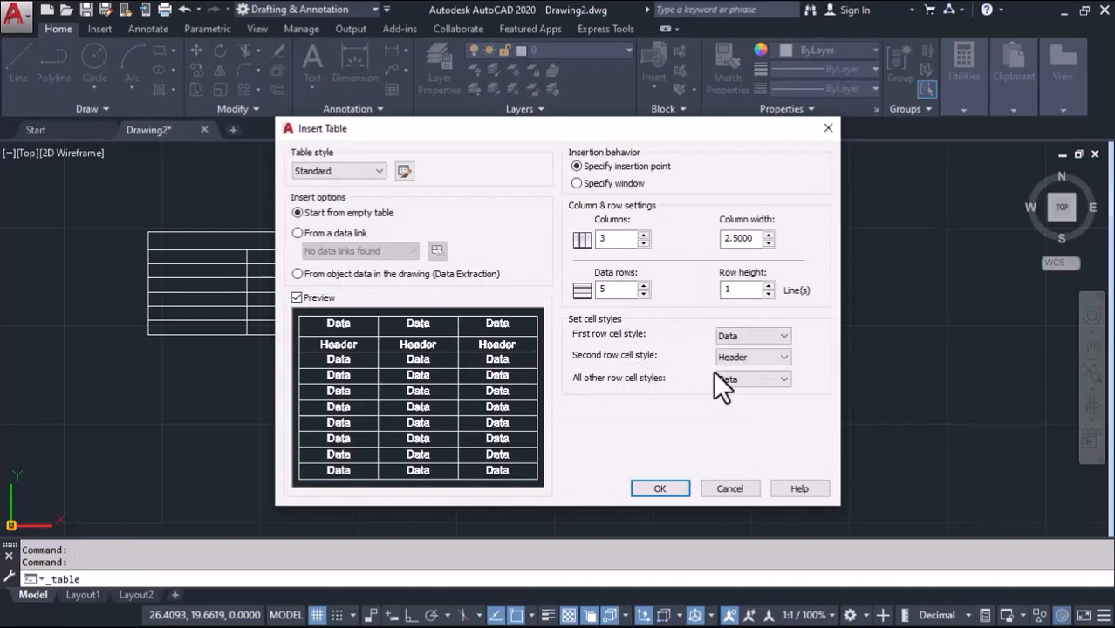
pyautogui.click(752, 356)
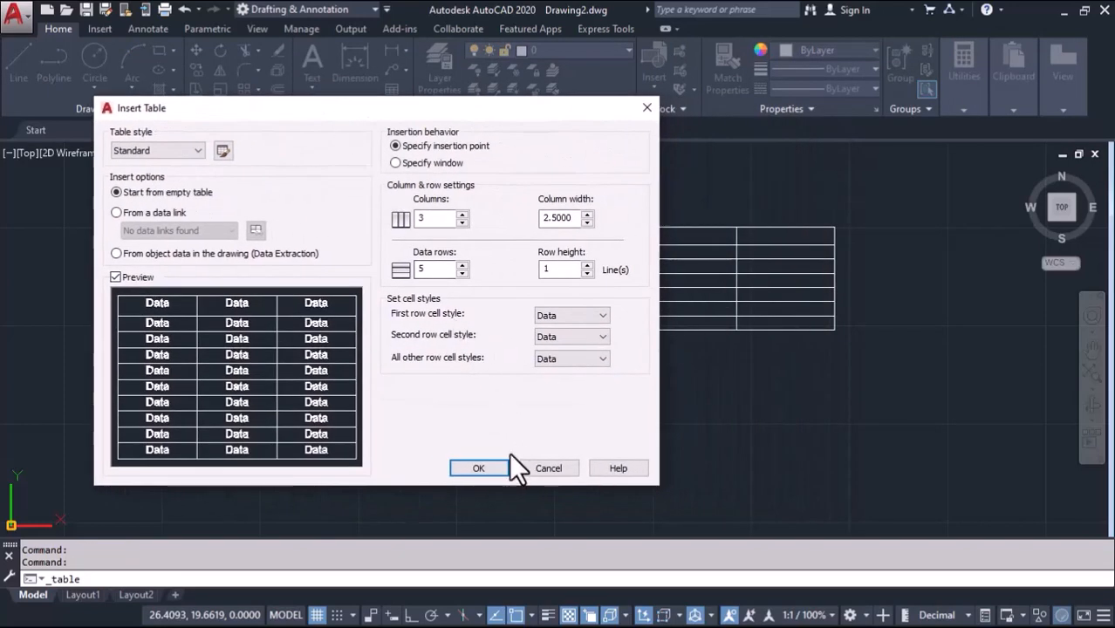
pyautogui.click(478, 467)
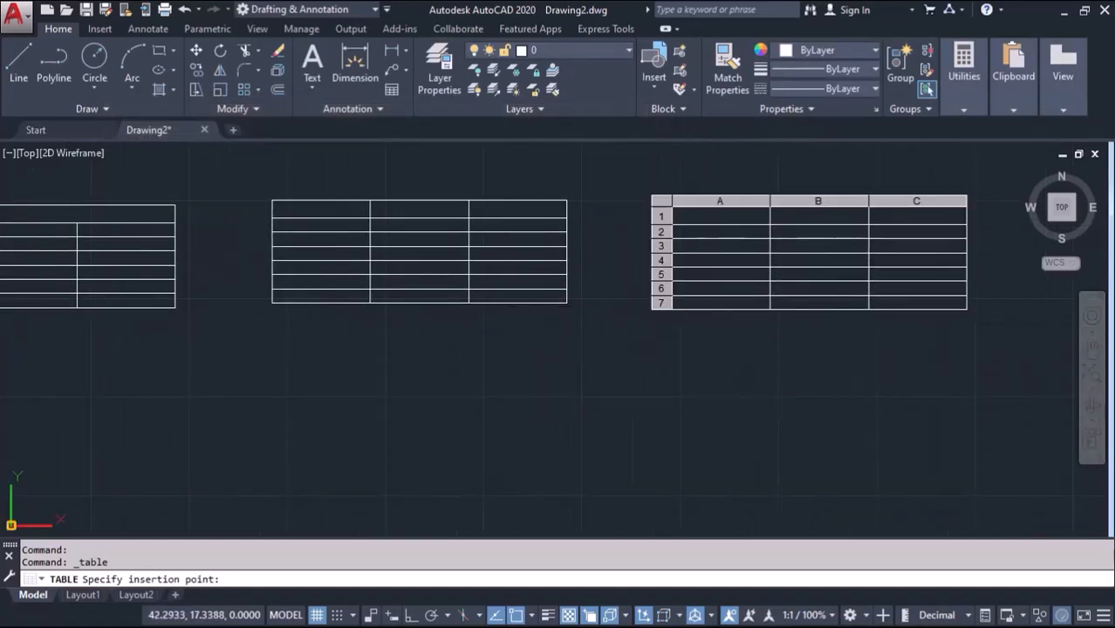
# Step: Place the third table, then set a fourth to be sized by a drawn window with fixed column width and data rows
pyautogui.click(665, 386)
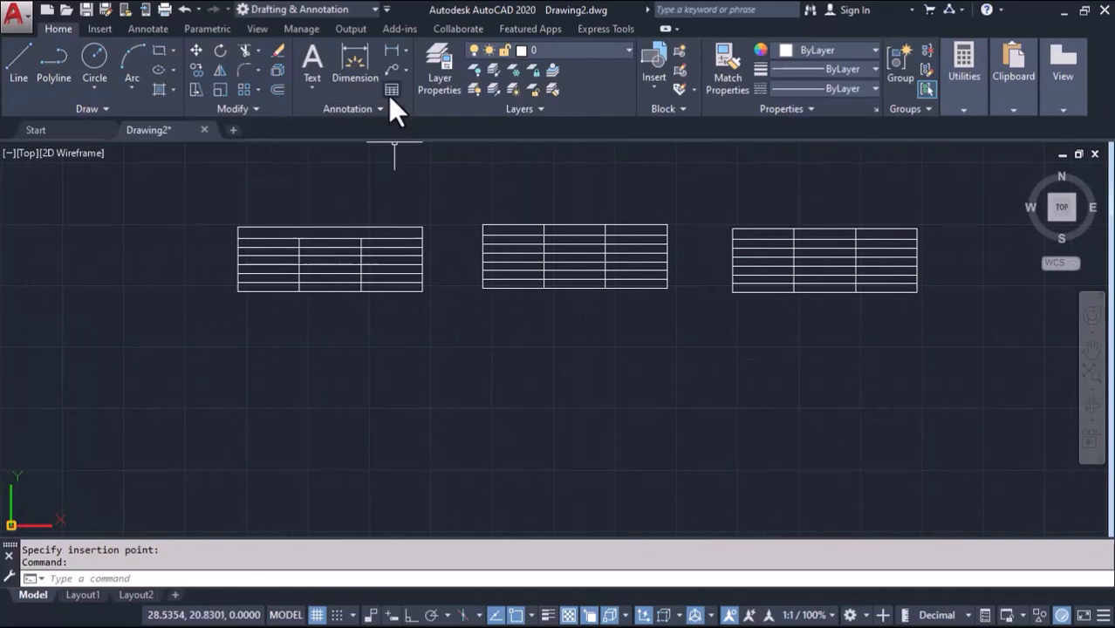
pyautogui.click(391, 91)
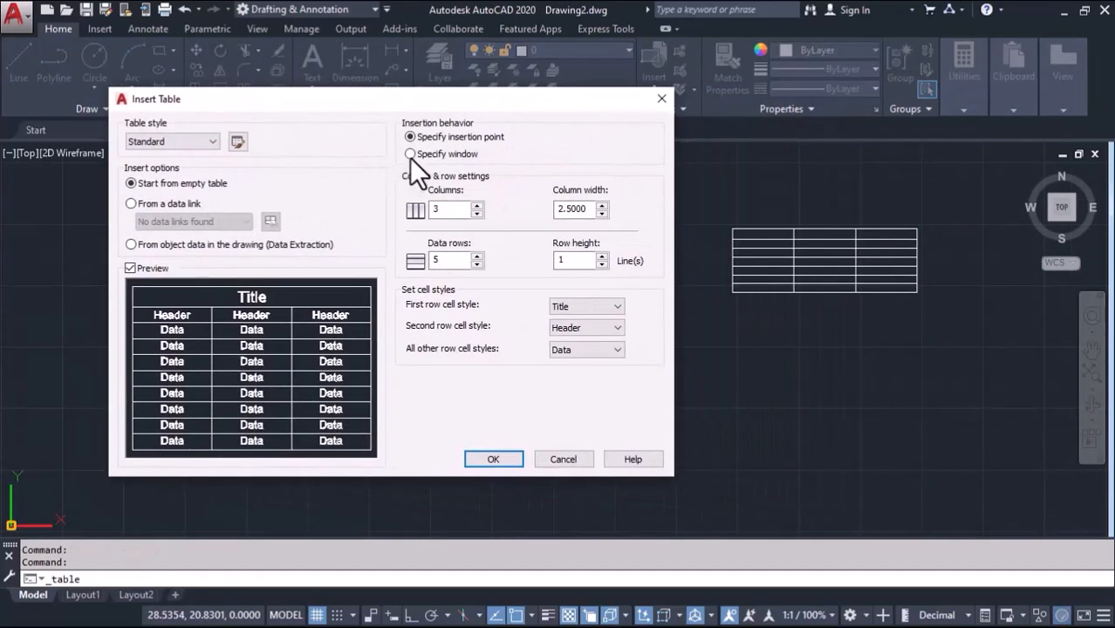
pyautogui.click(410, 153)
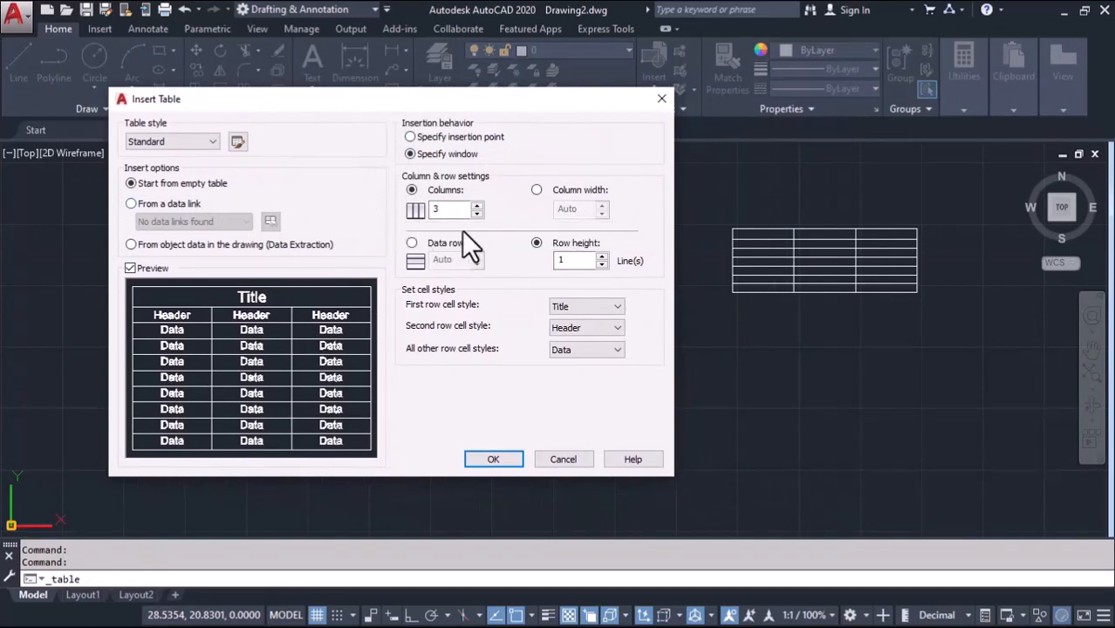
pyautogui.moveTo(502, 235)
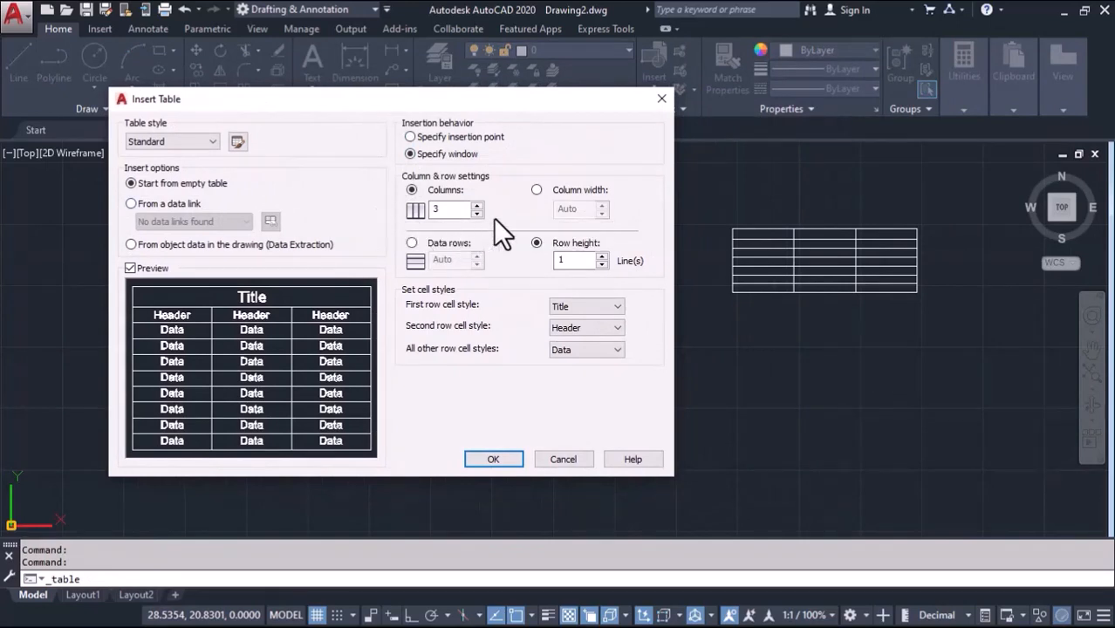
pyautogui.moveTo(412, 245)
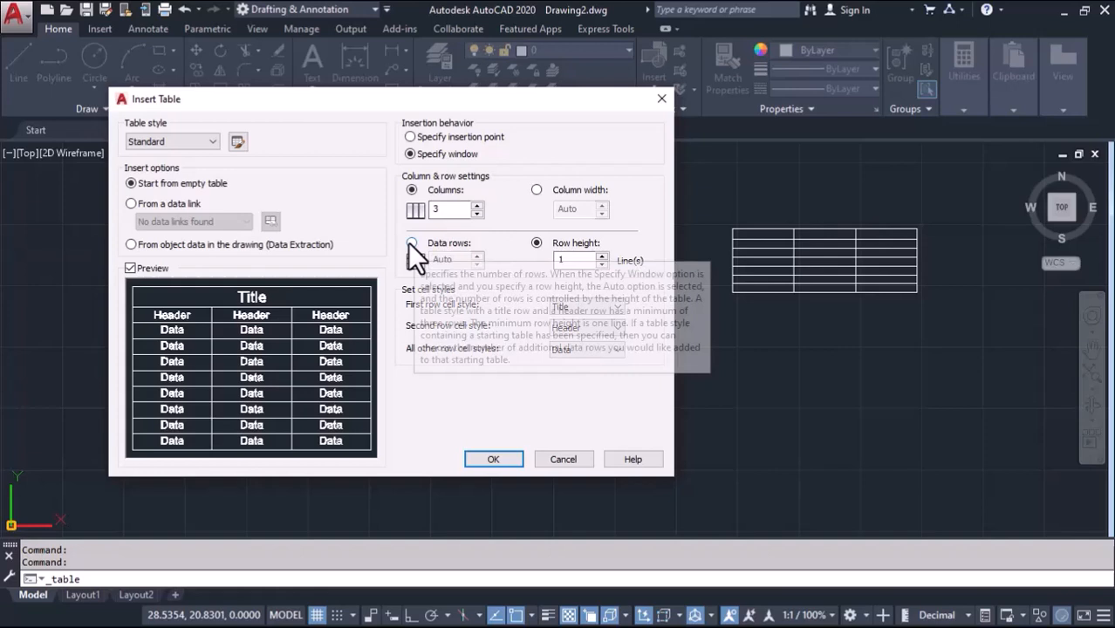
pyautogui.click(410, 243)
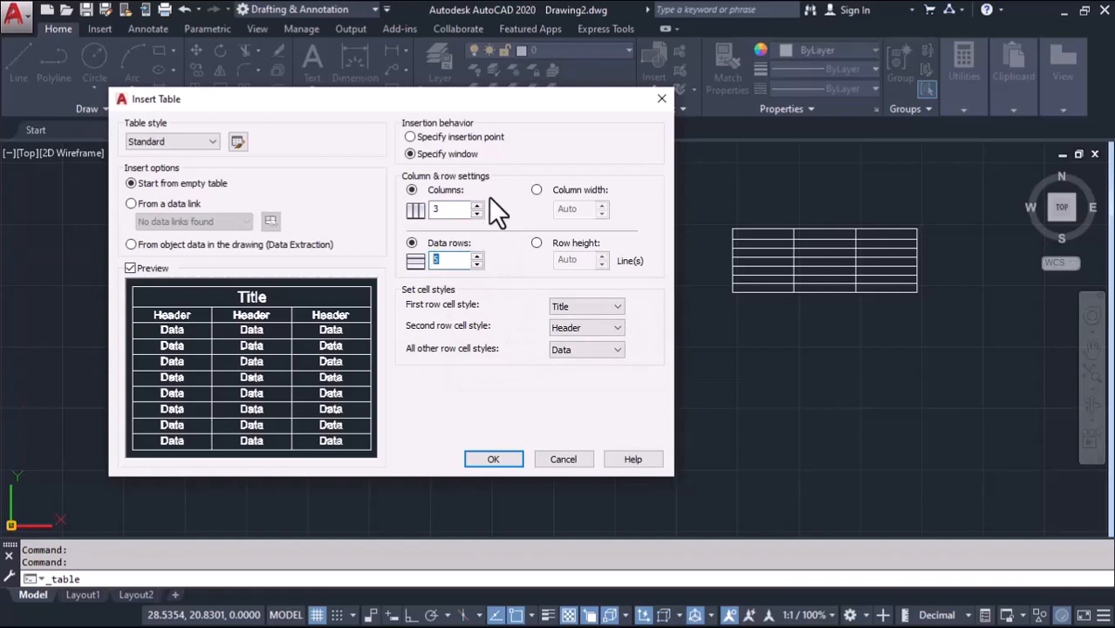
pyautogui.click(537, 188)
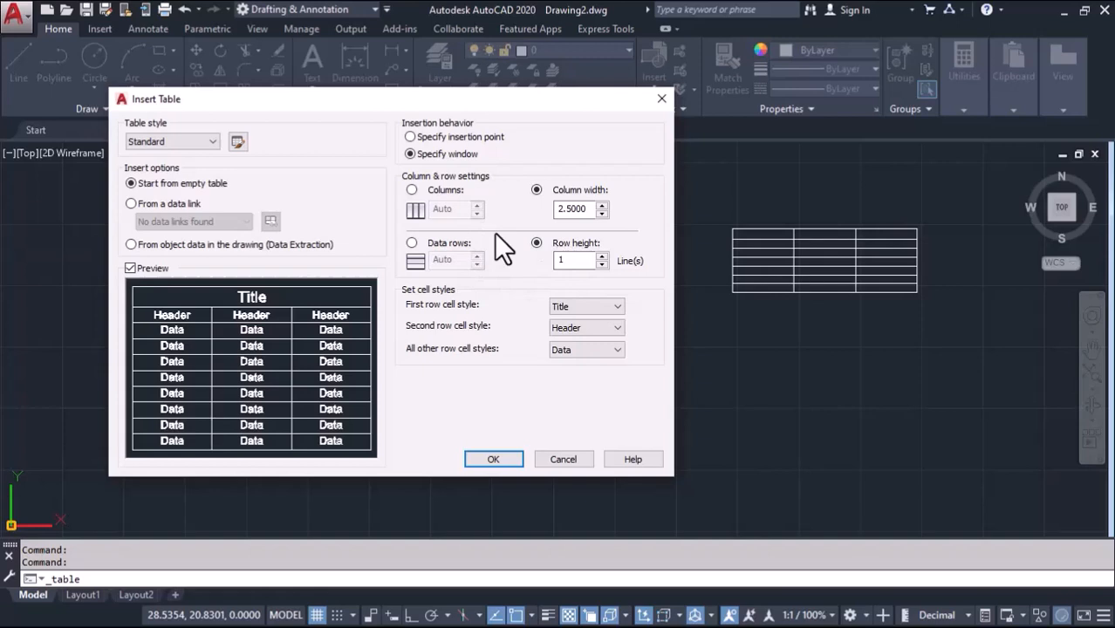
pyautogui.moveTo(554, 227)
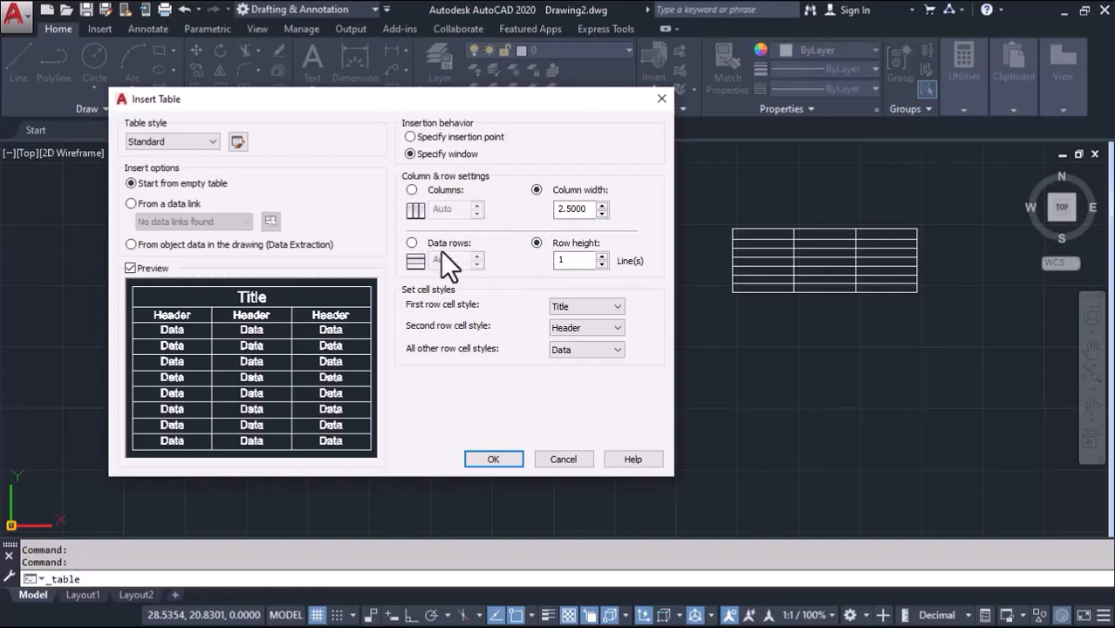
# Step: Fix the column count and set 5 data rows for the window-sized table
pyautogui.click(412, 189)
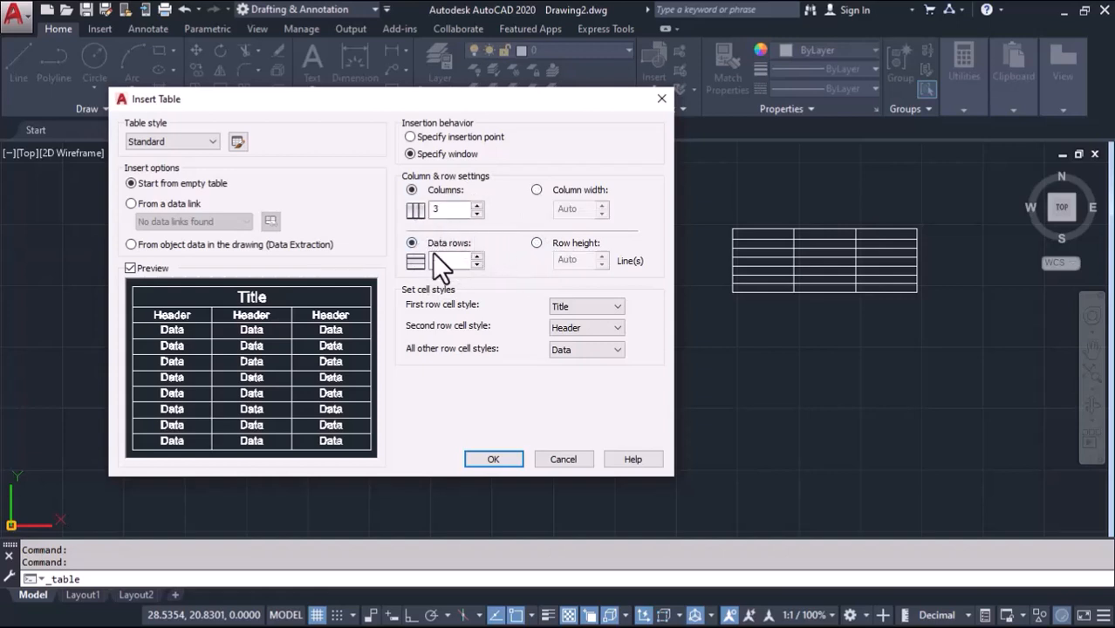
pyautogui.write('5')
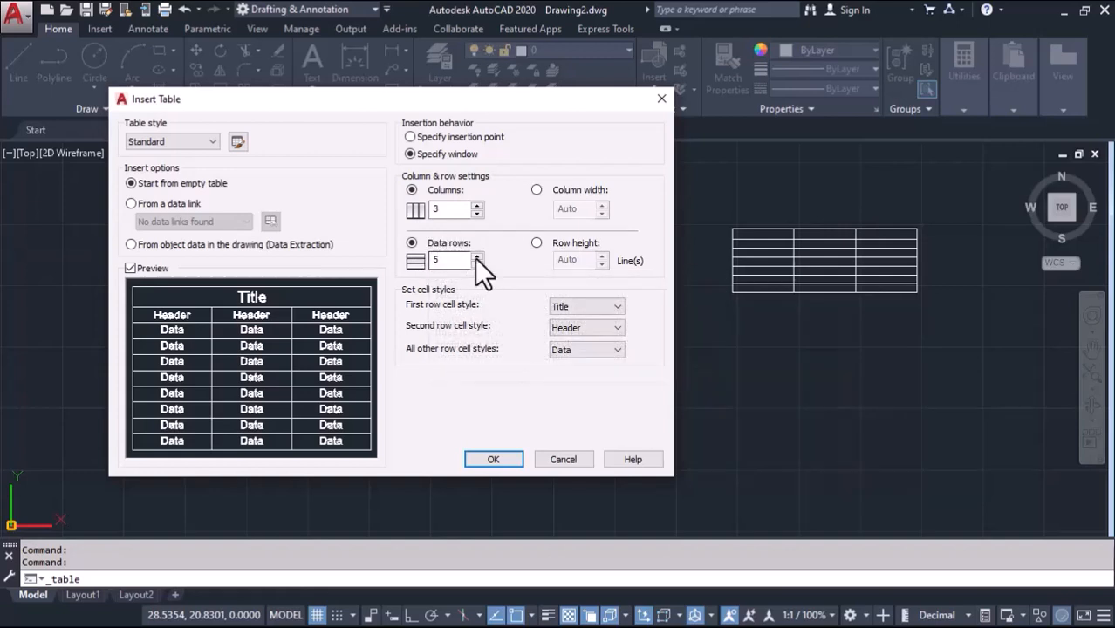
pyautogui.click(537, 243)
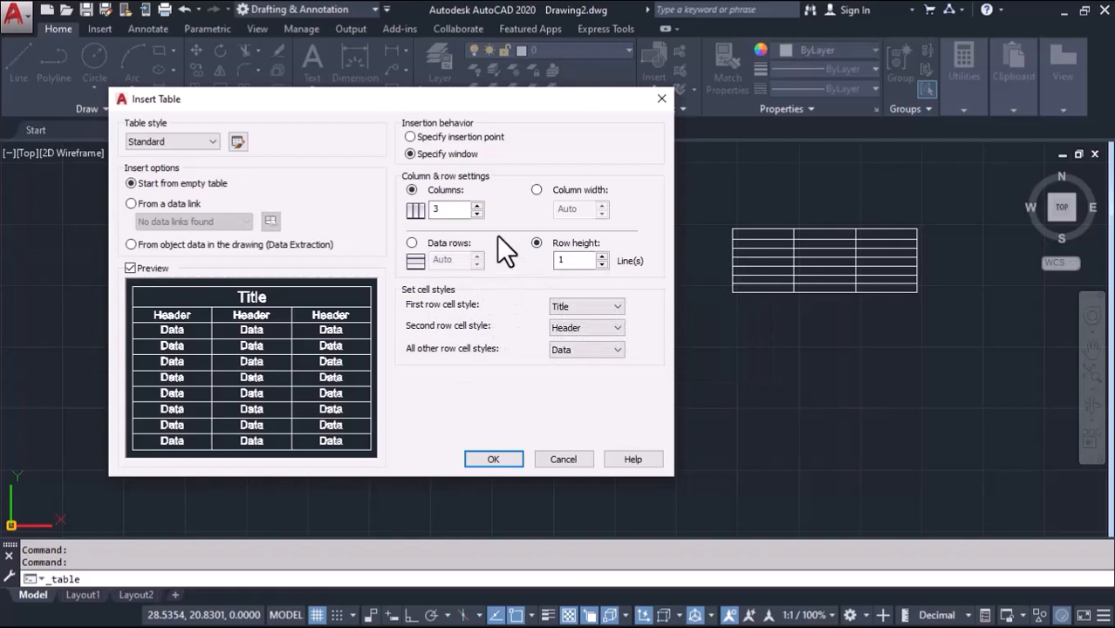
pyautogui.moveTo(521, 235)
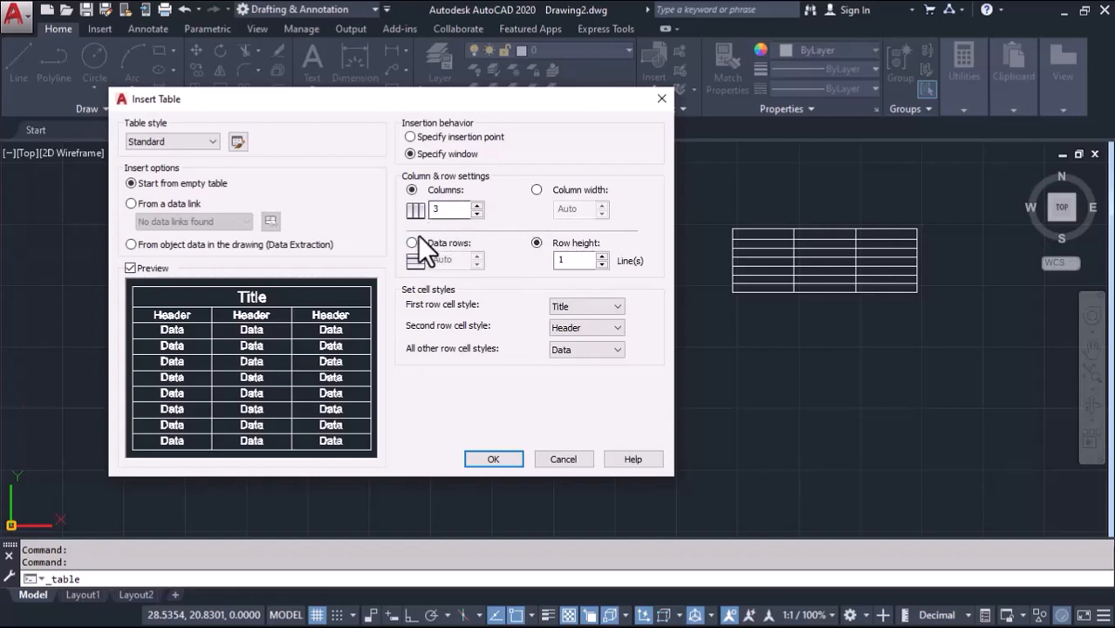
pyautogui.click(410, 242)
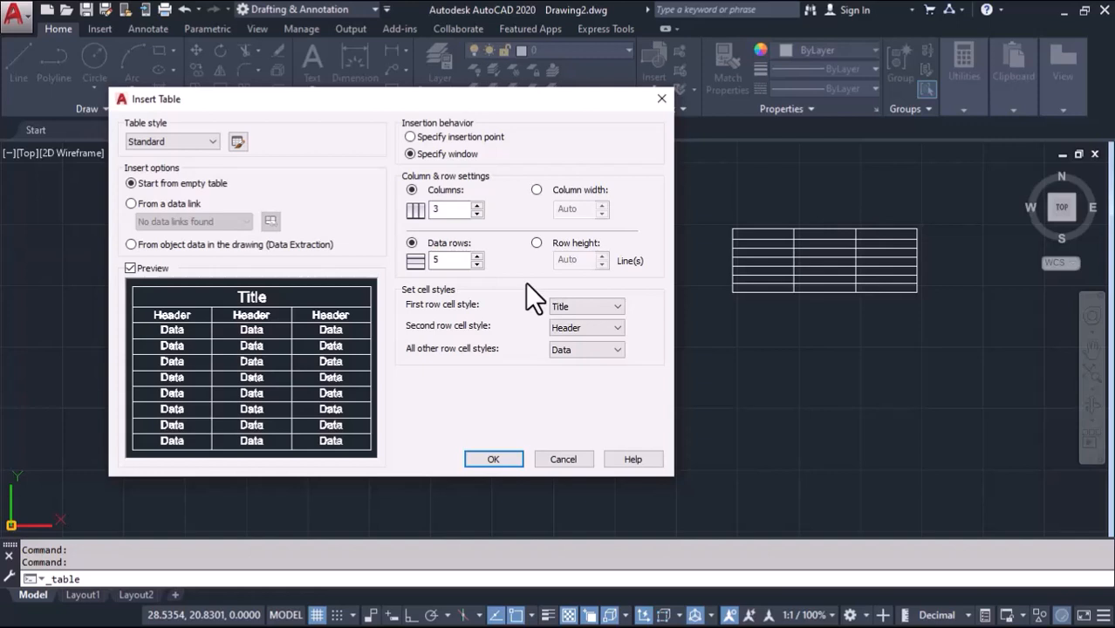
pyautogui.moveTo(453, 260)
pyautogui.write('8')
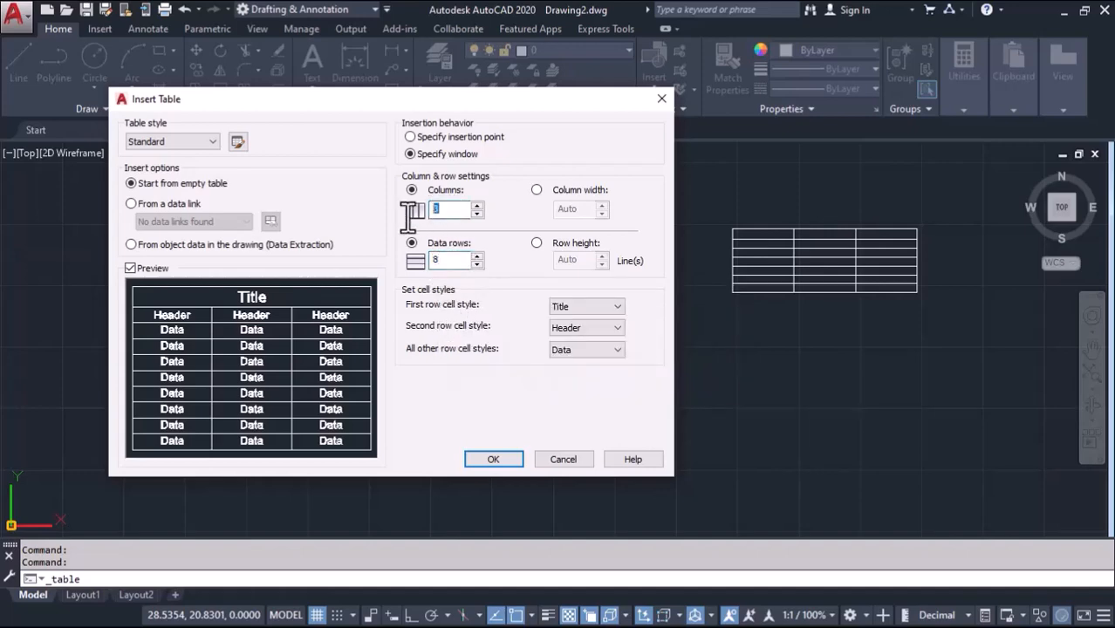
# Step: Draw the fourth table by window, then erase all four tables from the drawing
pyautogui.click(492, 459)
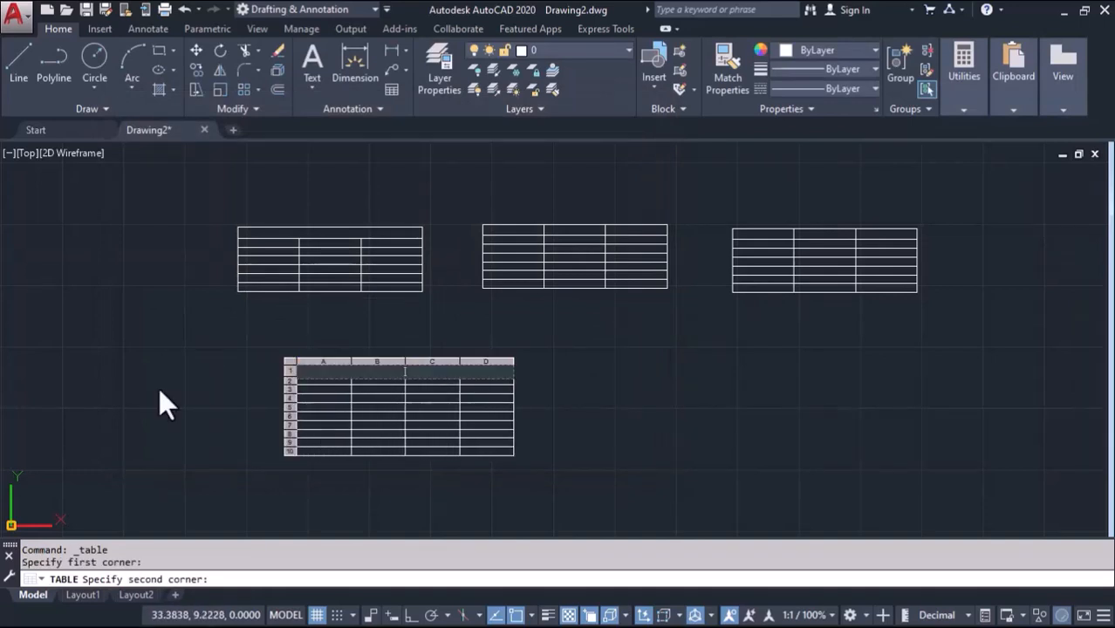
pyautogui.click(402, 370)
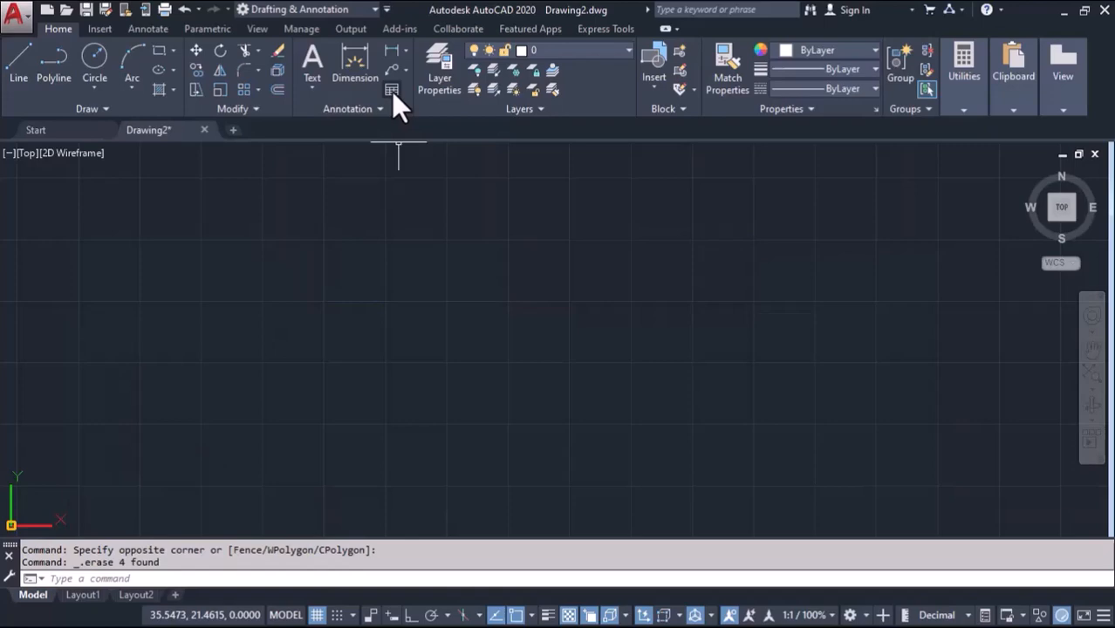
# Step: Configure a new table with 4 columns, 6 data rows and Title/Header/Data cell styles
pyautogui.click(390, 91)
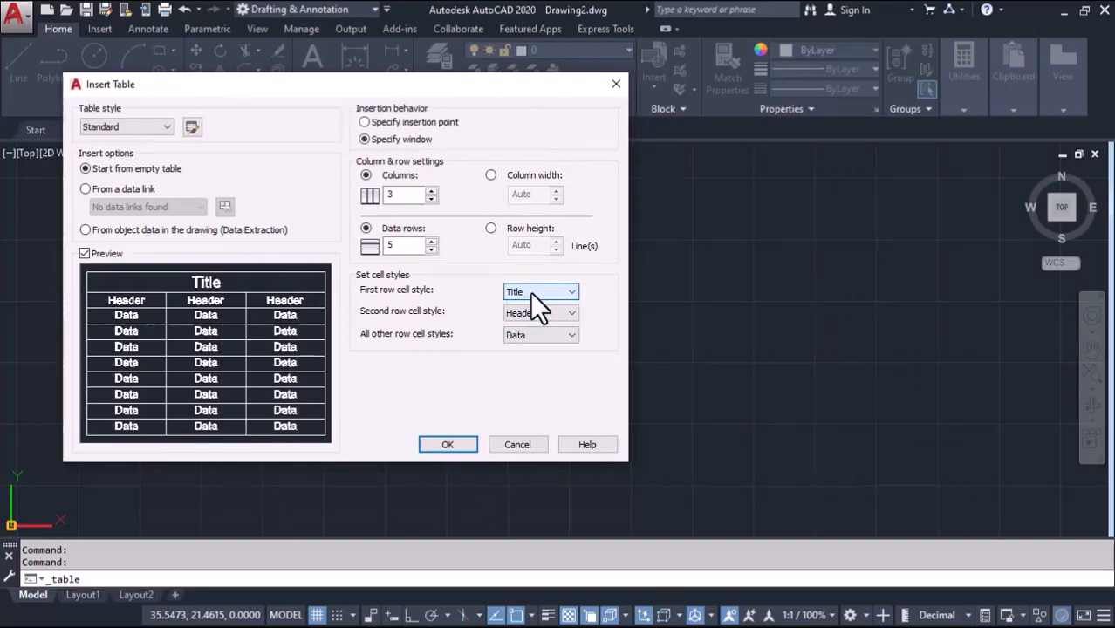
pyautogui.click(572, 335)
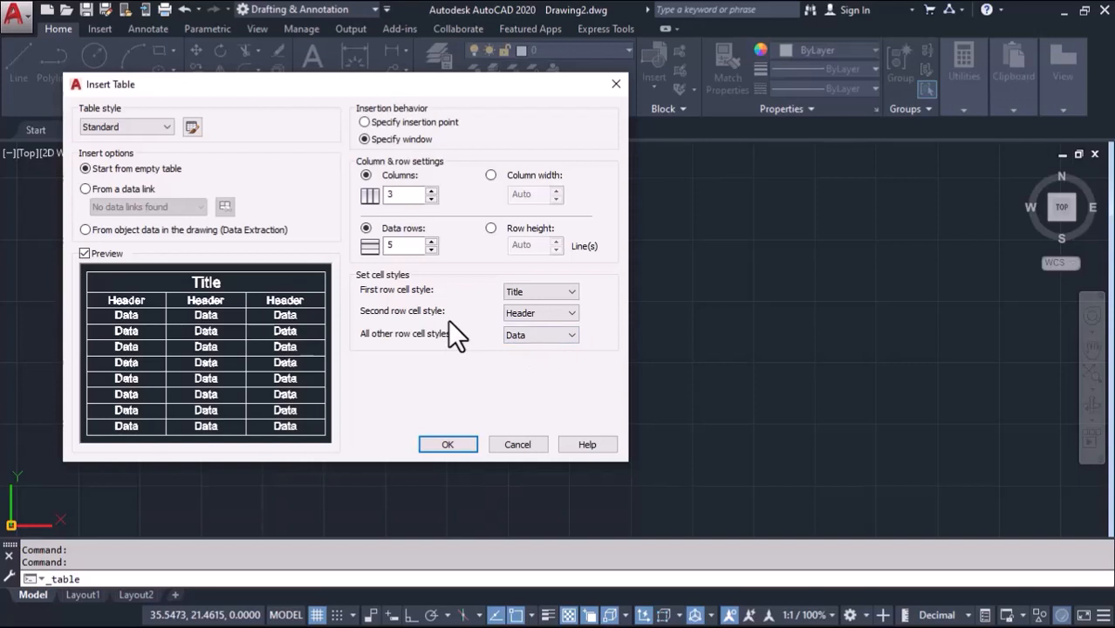
pyautogui.click(405, 196)
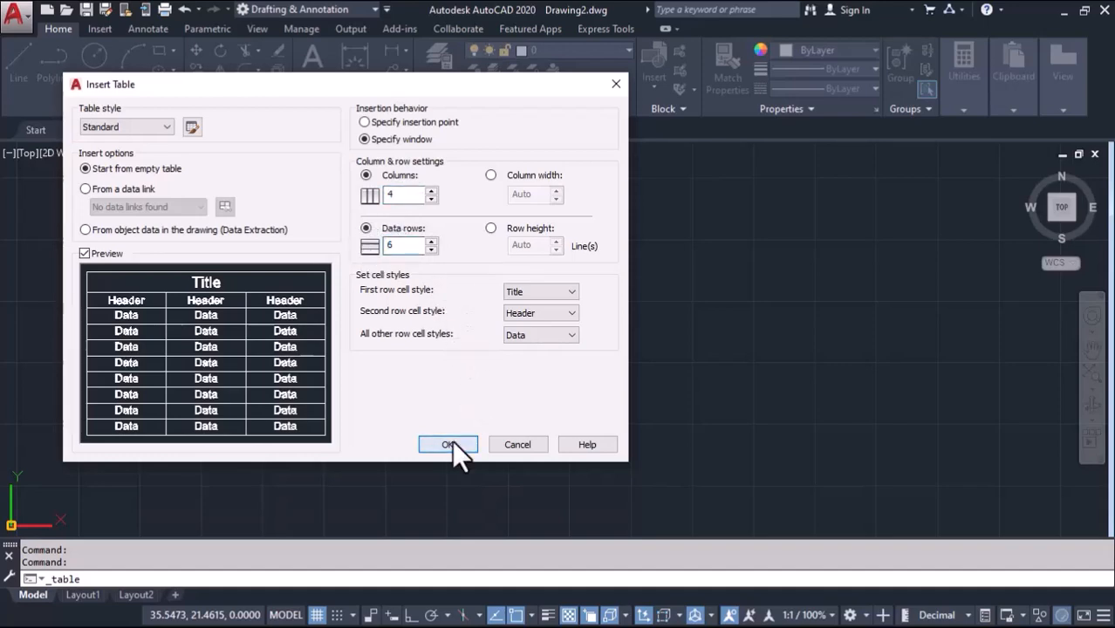
pyautogui.click(446, 445)
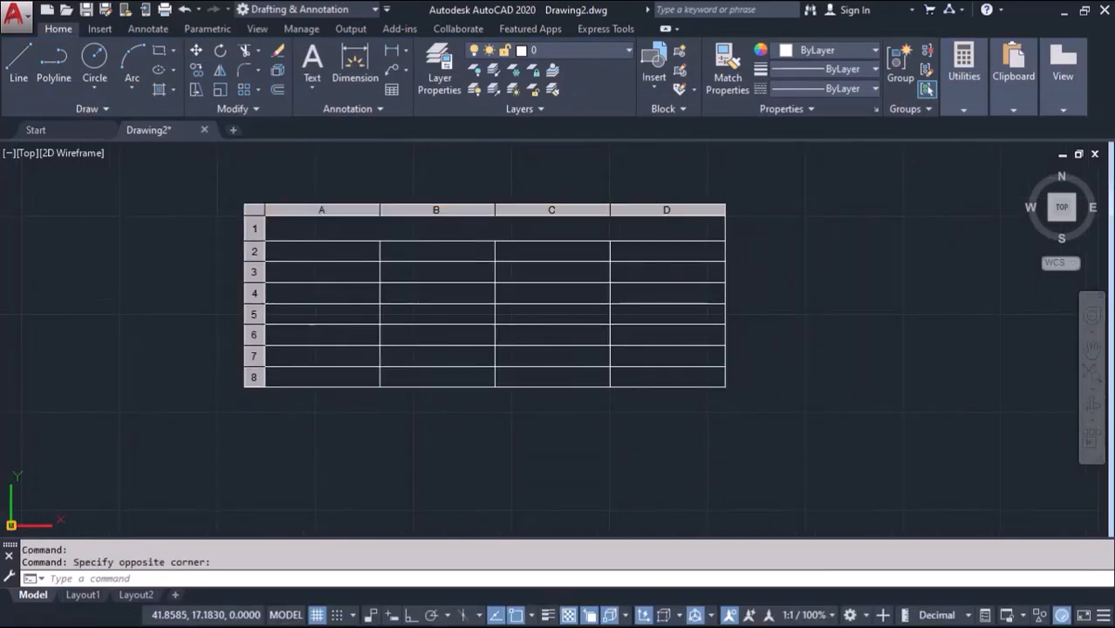
# Step: Enter the title 'Material List' and headers 'Item Name' and 'Description' in columns A and B
pyautogui.doubleClick(321, 227)
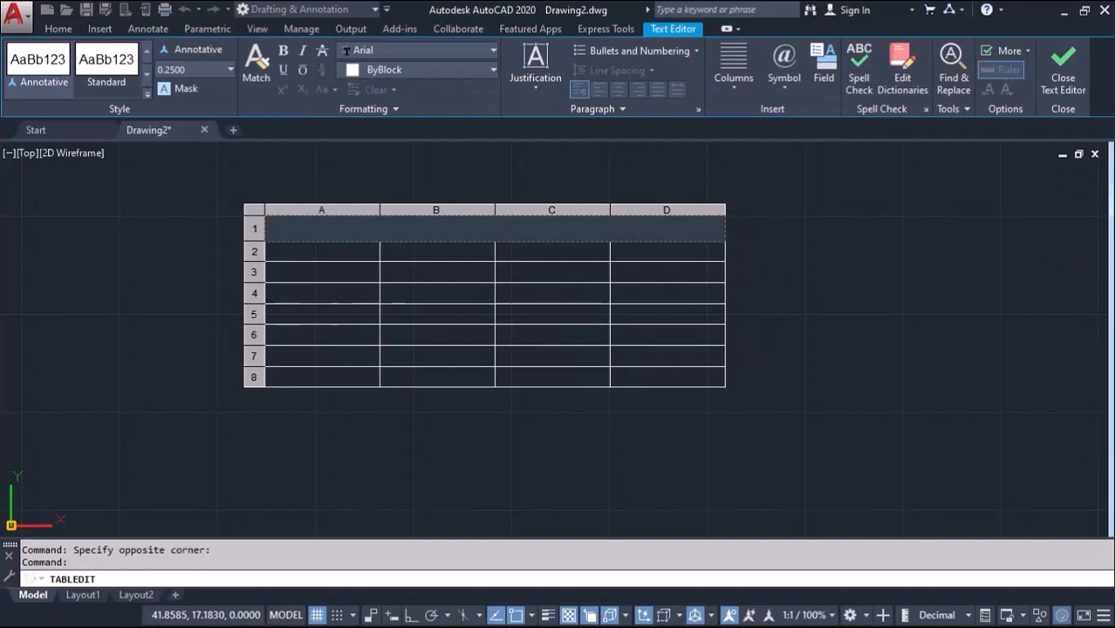
pyautogui.write('M')
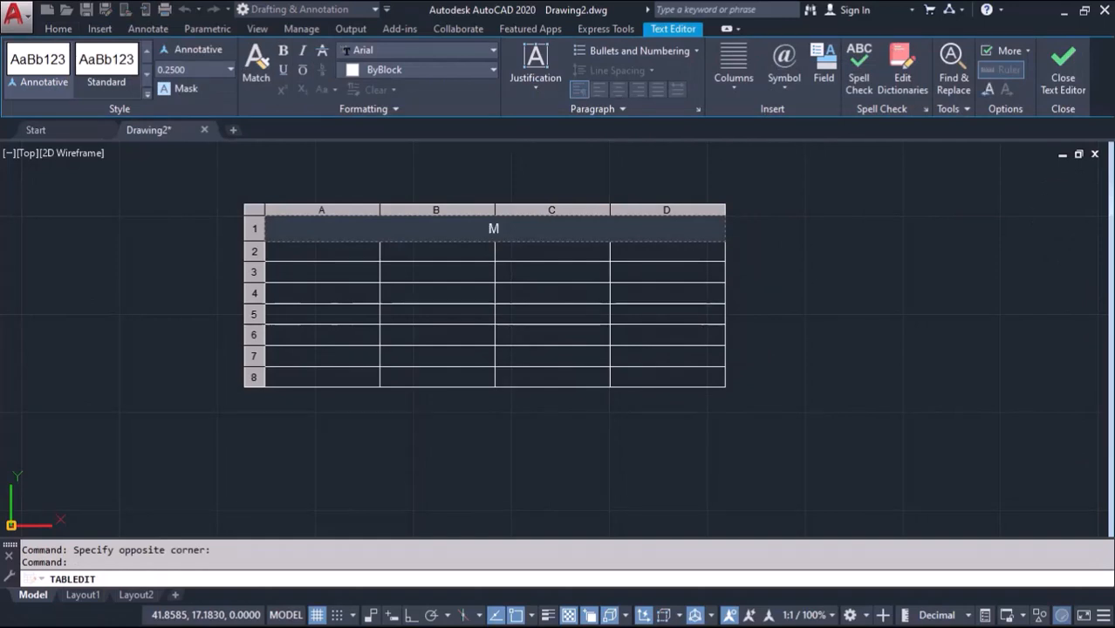
pyautogui.write('ate')
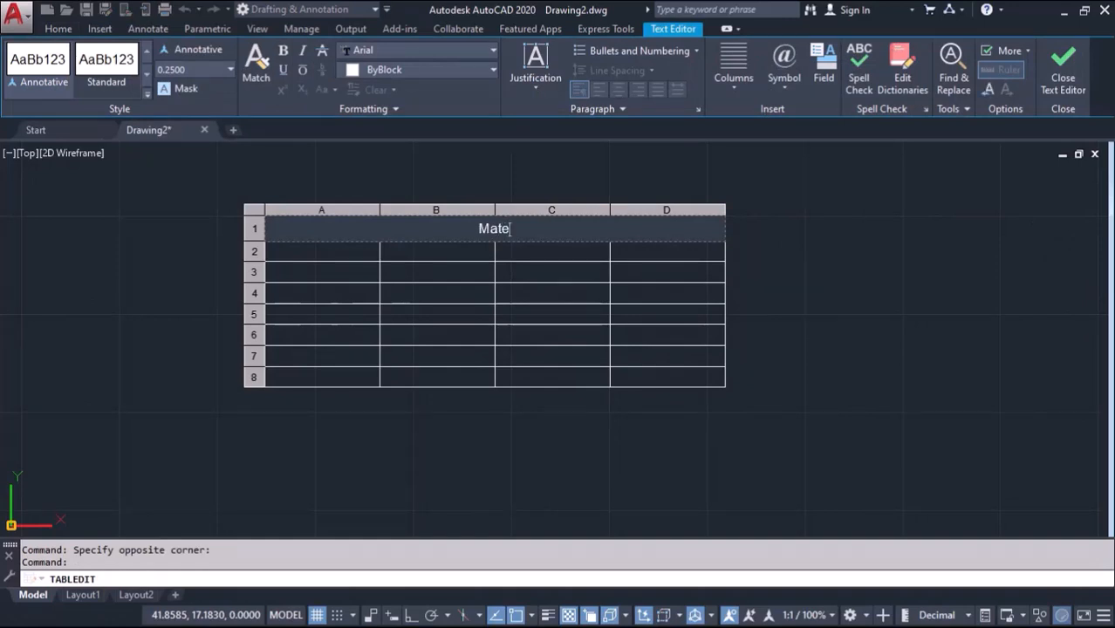
pyautogui.write('rial List')
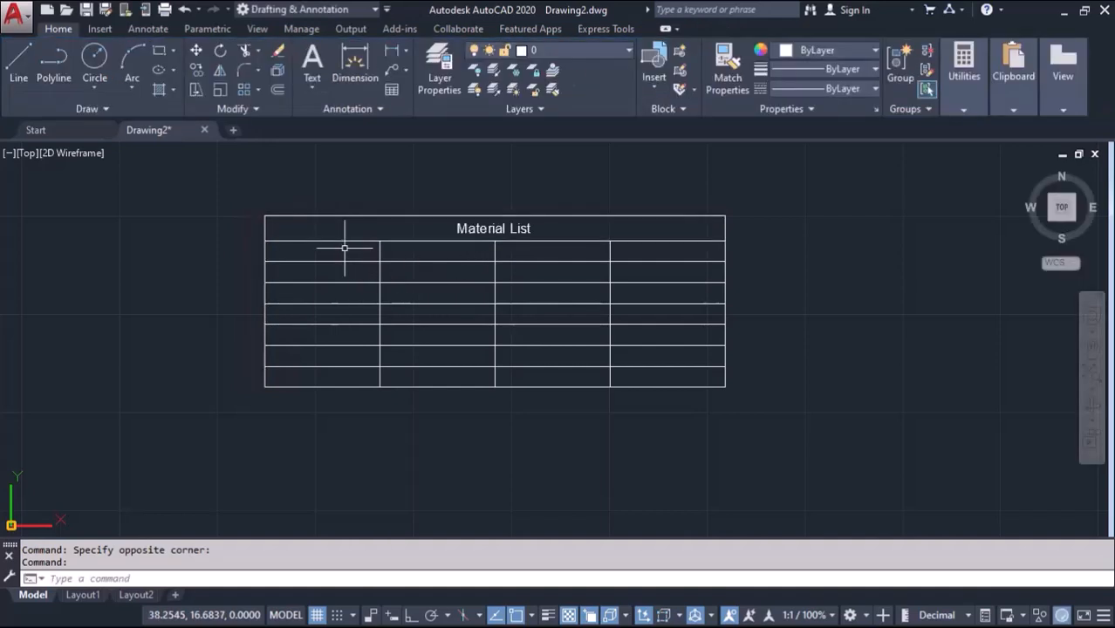
pyautogui.doubleClick(321, 251)
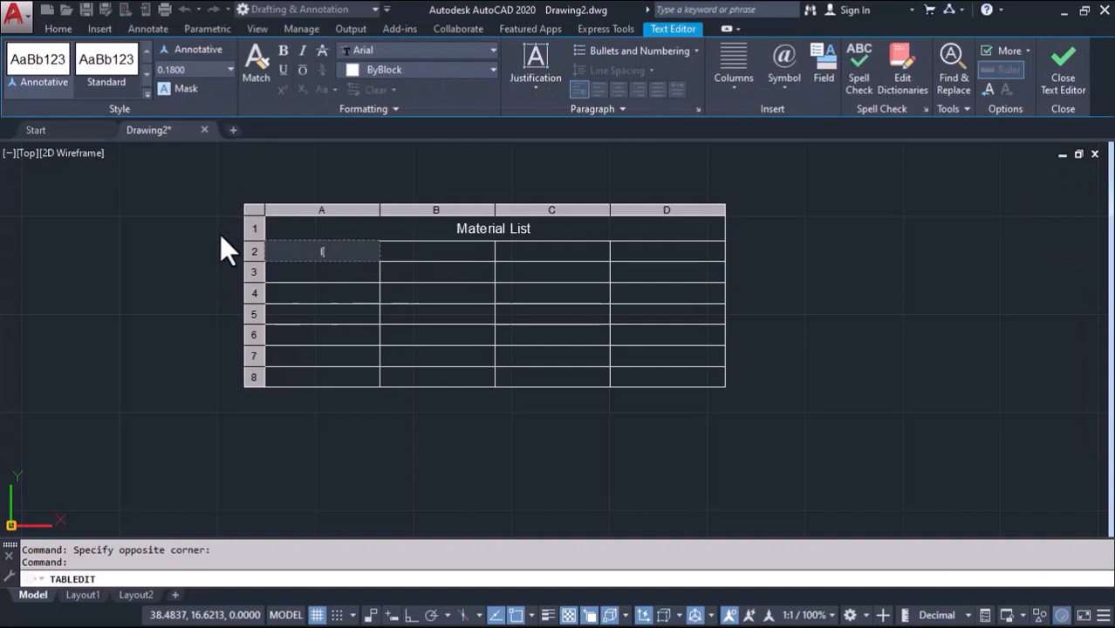
pyautogui.write('Item Name')
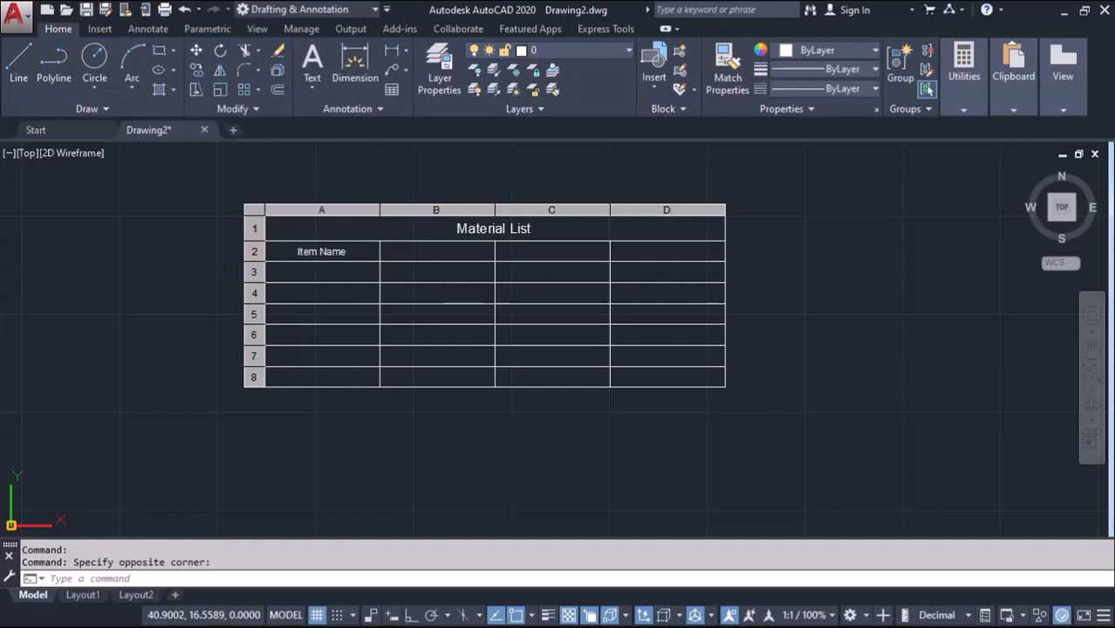
pyautogui.doubleClick(434, 251)
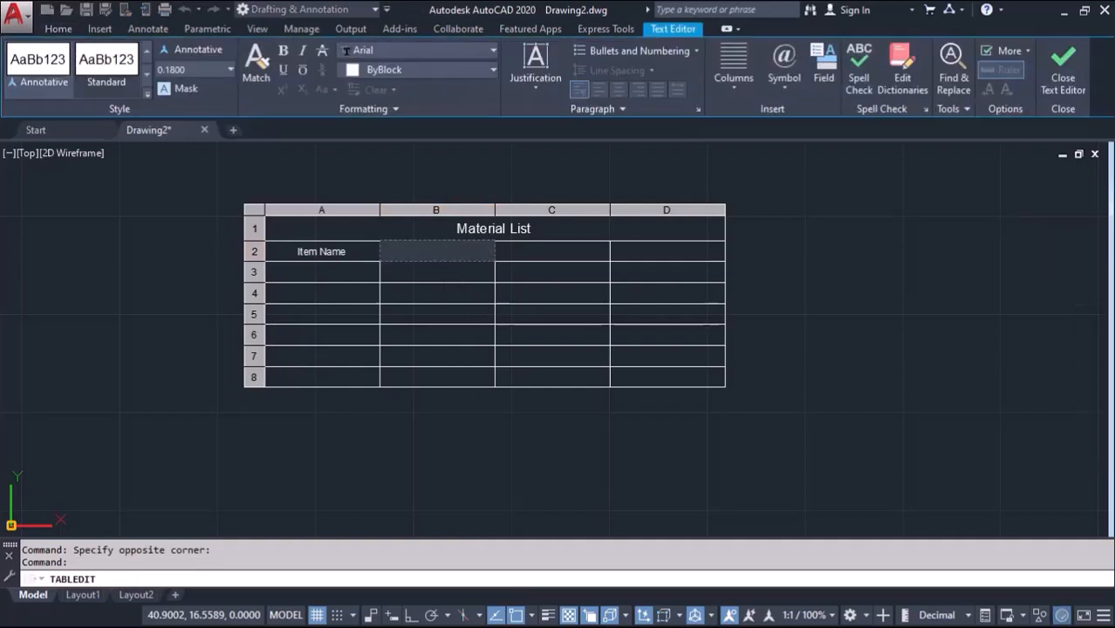
pyautogui.write('D')
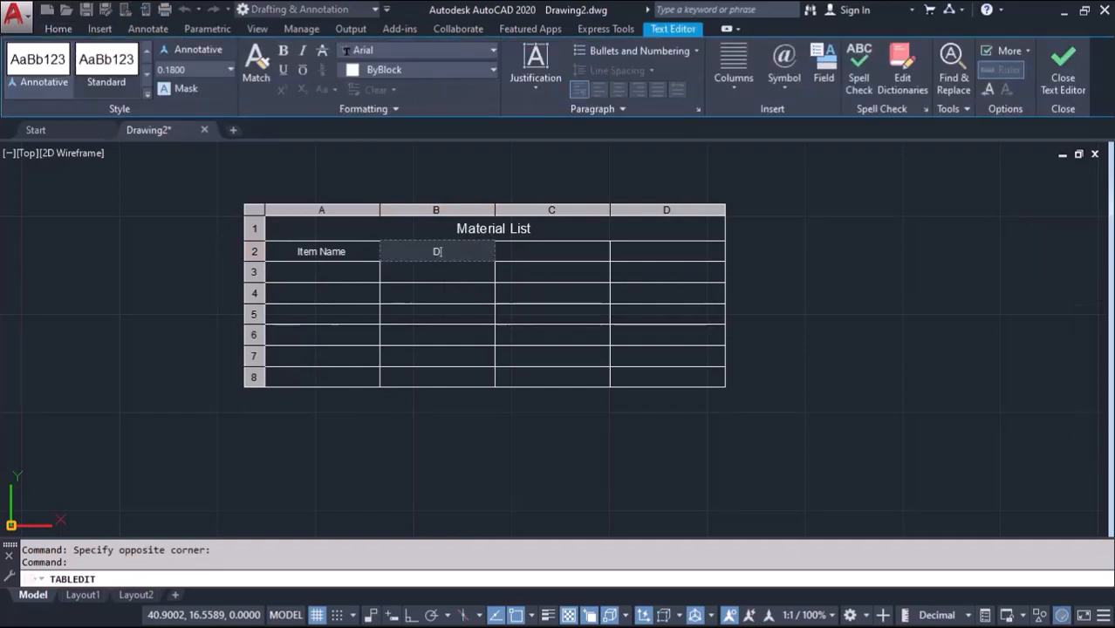
pyautogui.write('esc')
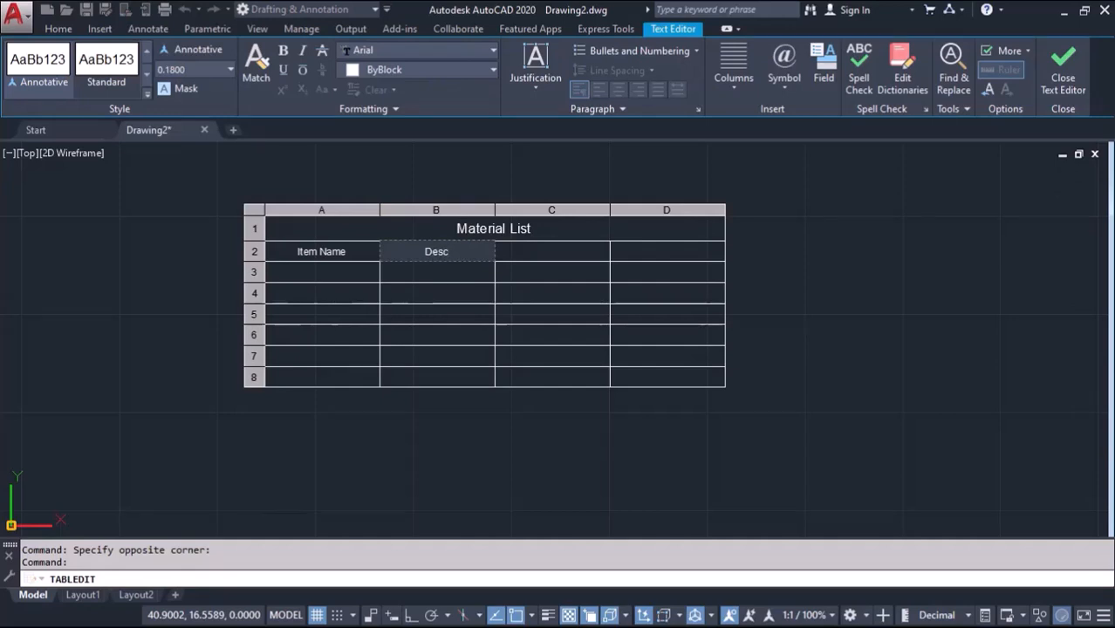
pyautogui.write('ription')
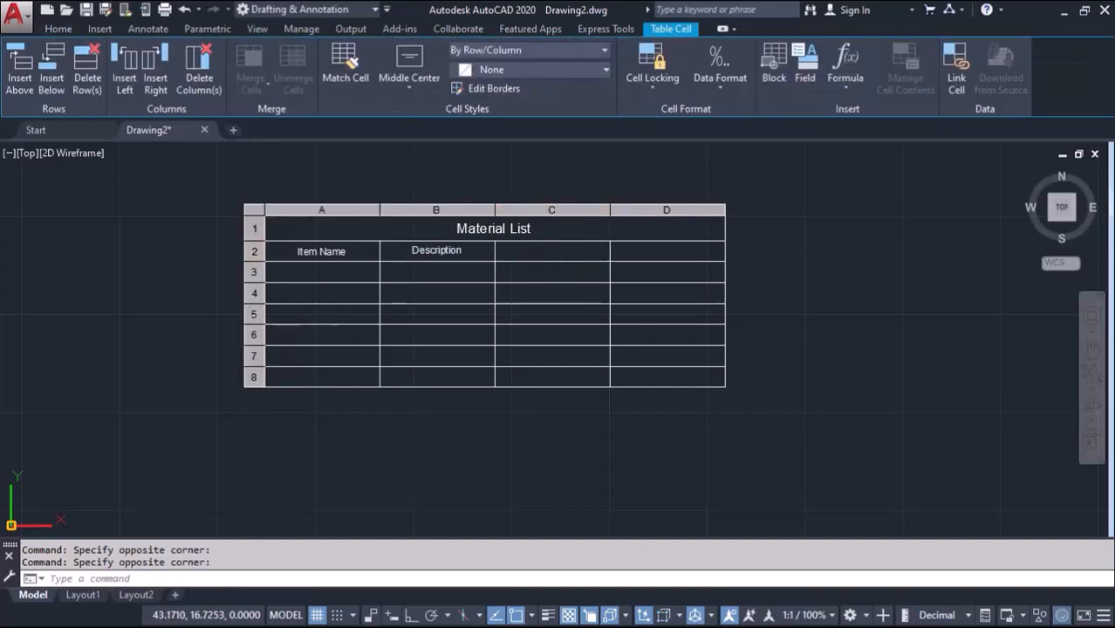
# Step: Enter the headers 'Qantity' in cell C2 and 'Unit Cost' in cell D2
pyautogui.doubleClick(551, 251)
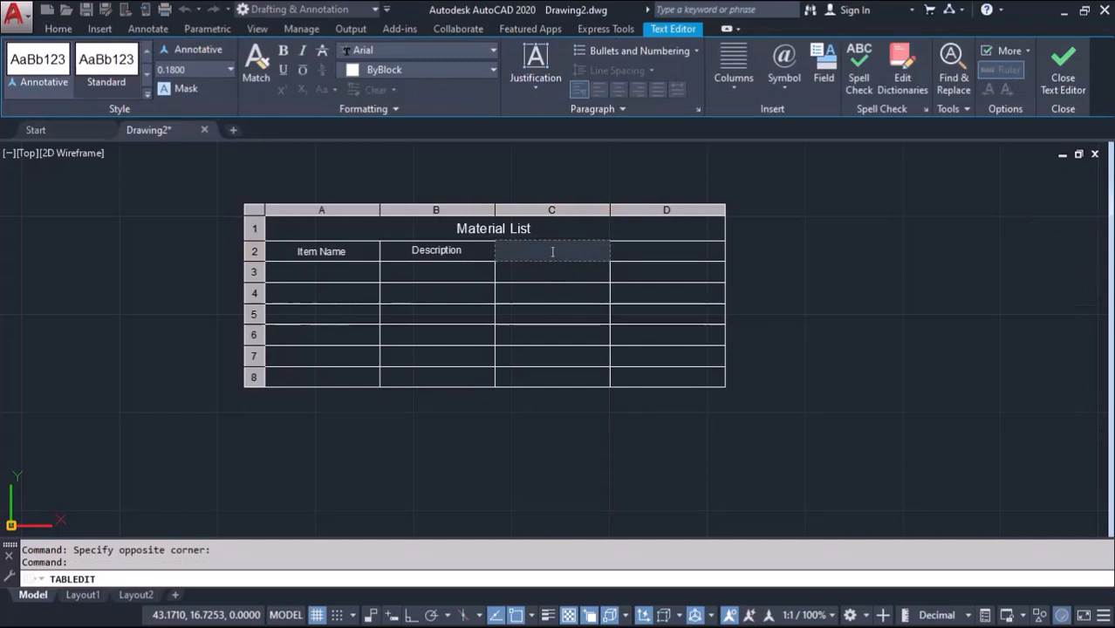
pyautogui.write('Qantity')
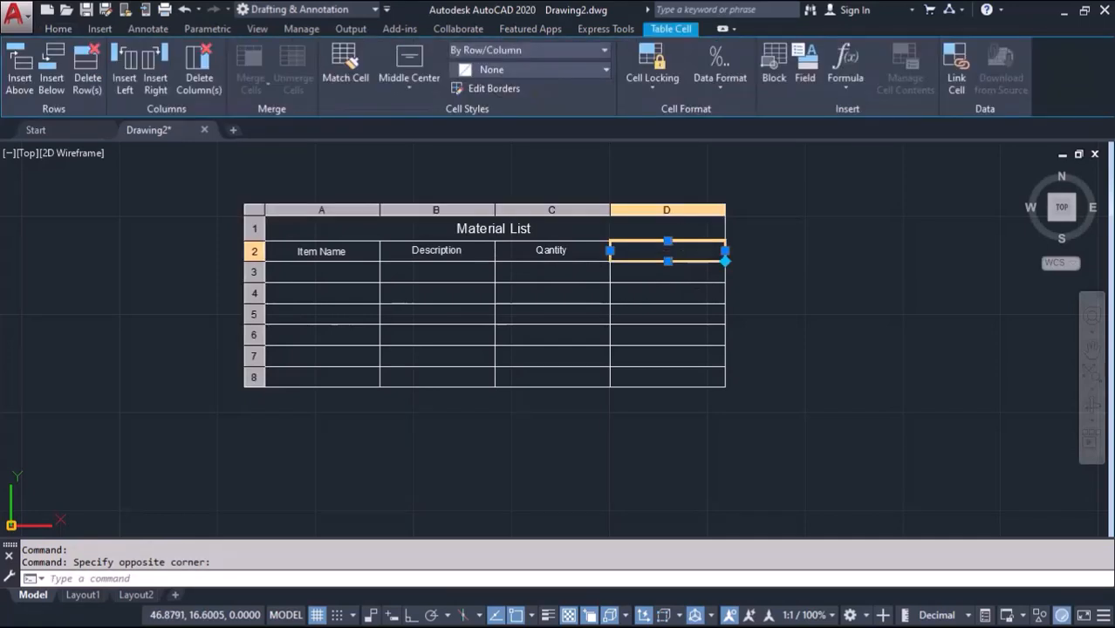
pyautogui.doubleClick(667, 251)
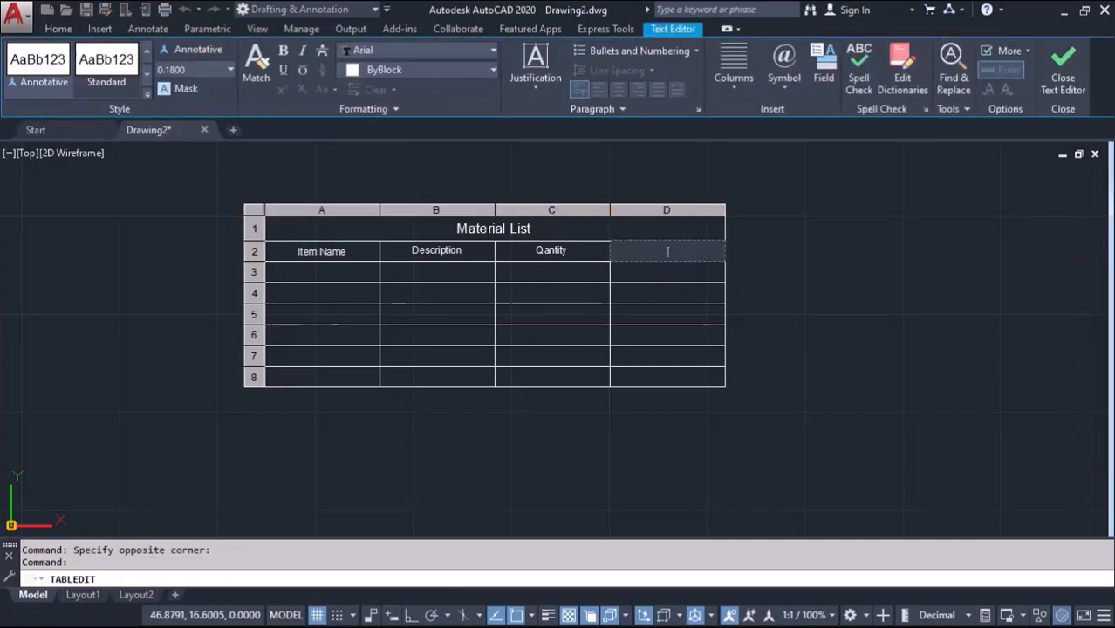
pyautogui.write('Unit Cost')
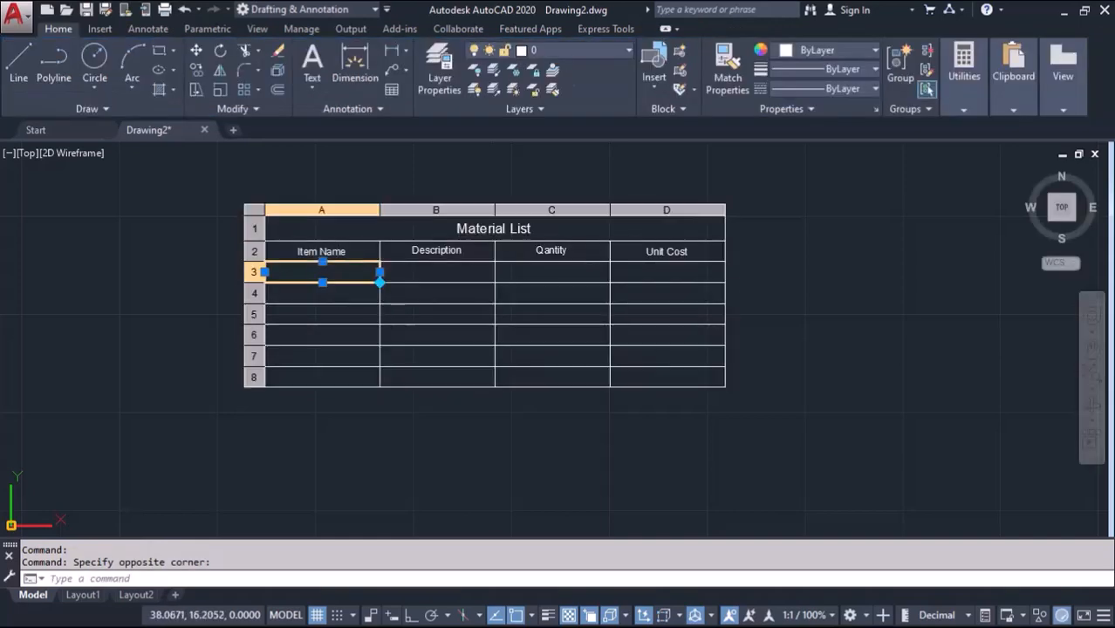
# Step: Fill row 3 with Bolt, M10, quantity 5 and unit cost 50
pyautogui.doubleClick(321, 272)
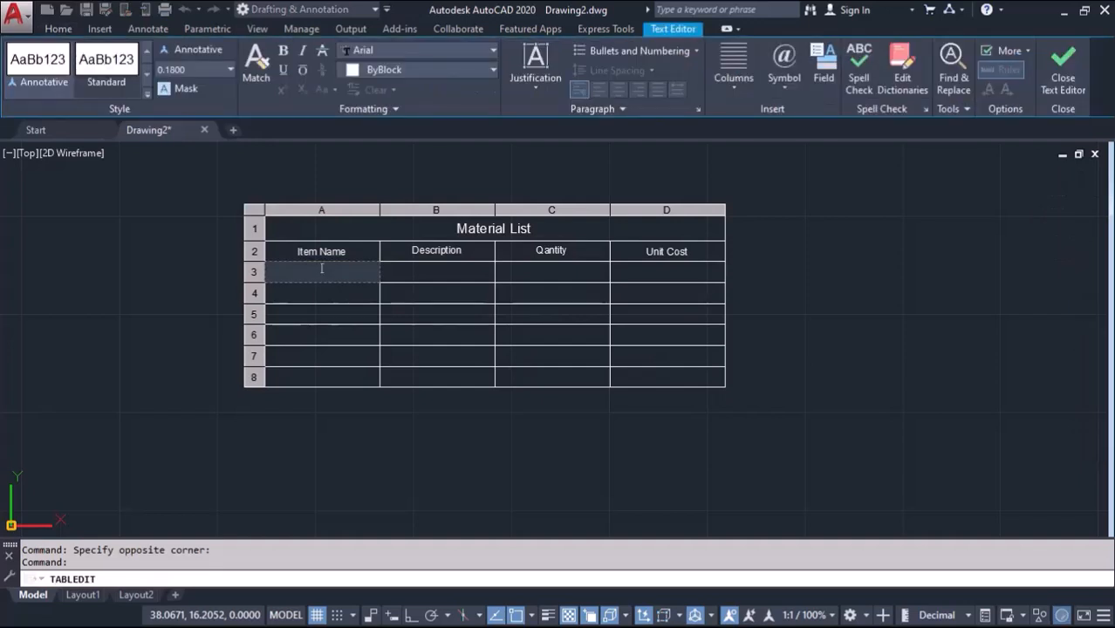
pyautogui.write('Bolt')
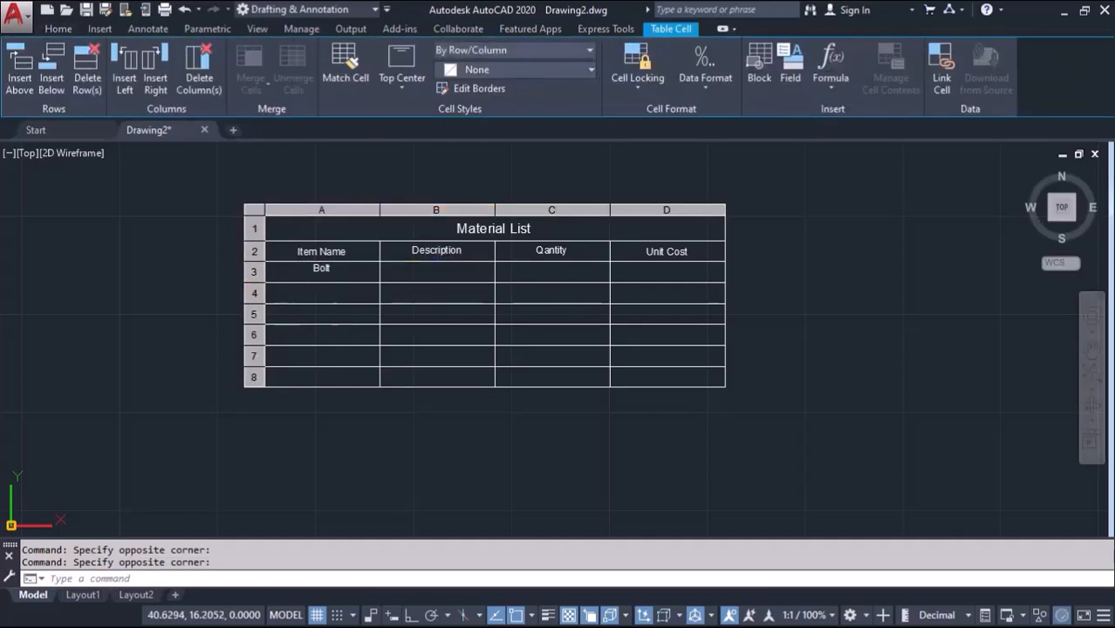
pyautogui.doubleClick(436, 269)
pyautogui.write('M10')
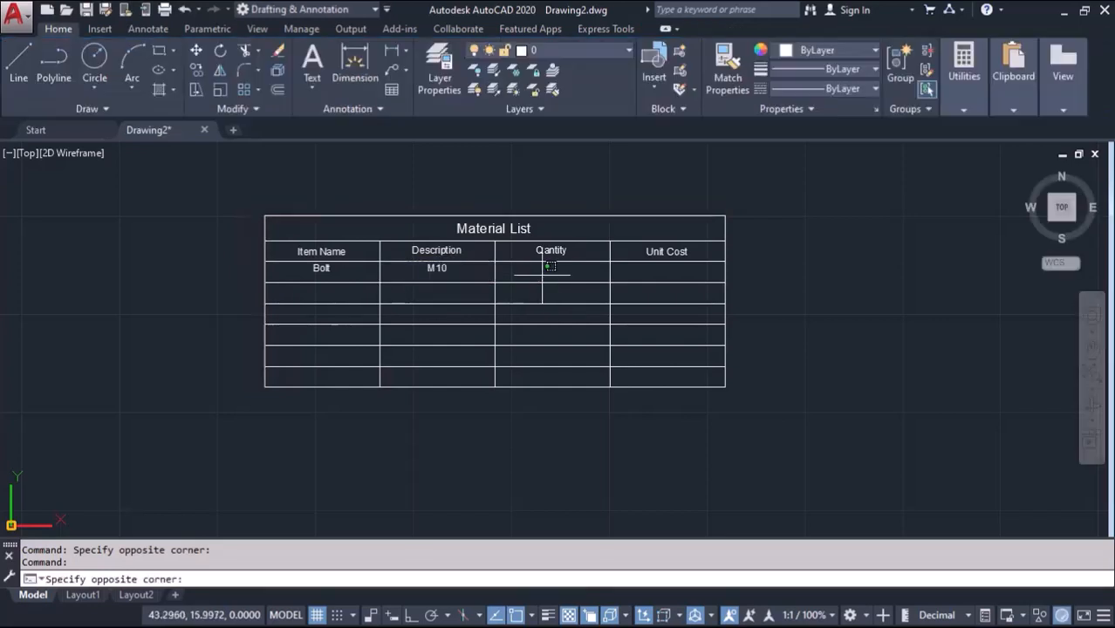
pyautogui.click(551, 271)
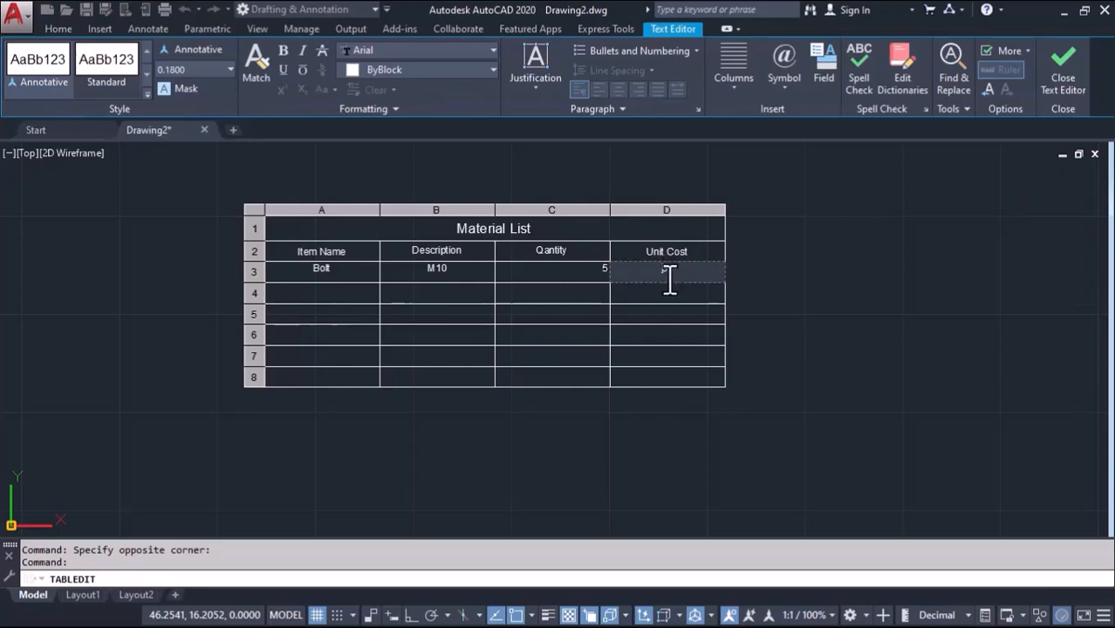
pyautogui.write('50')
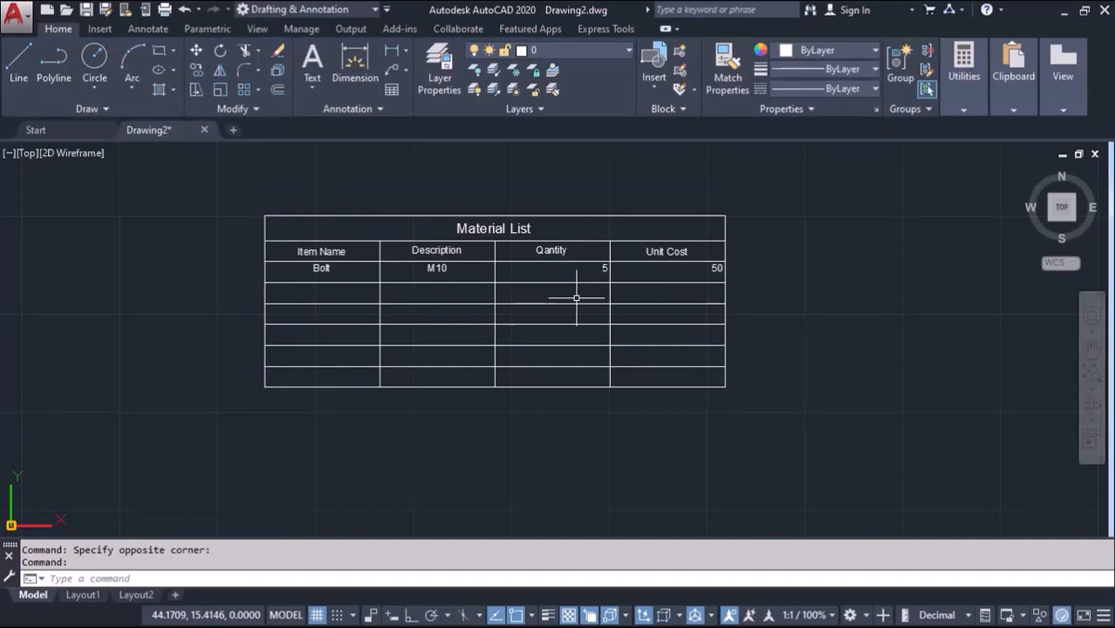
# Step: Fill row 4 with Nut, M10, quantity 8 and unit cost 55
pyautogui.doubleClick(321, 293)
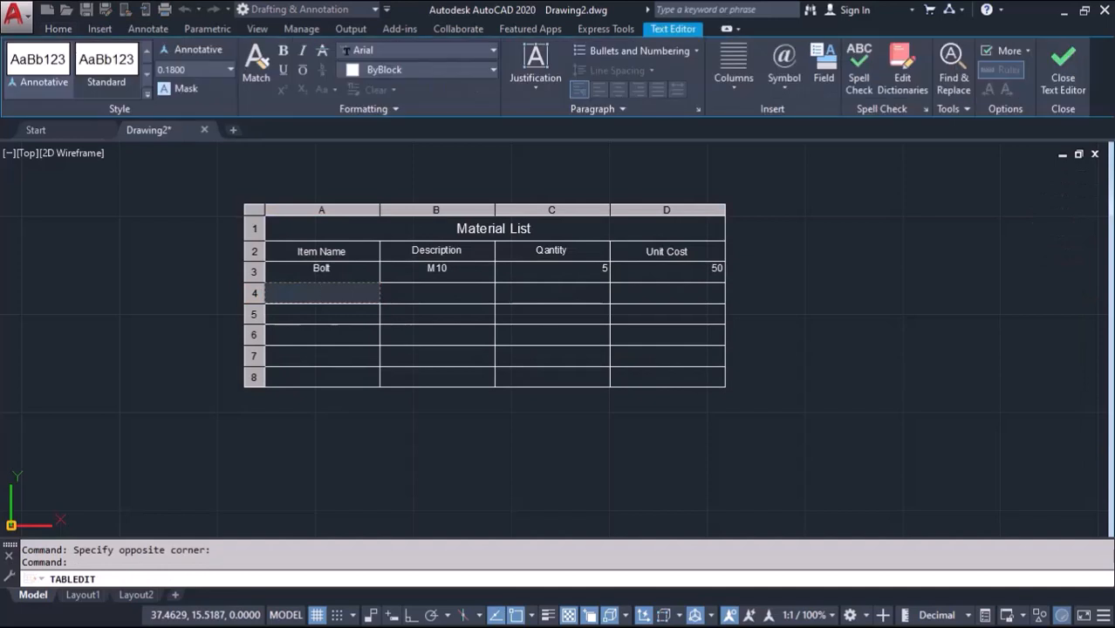
pyautogui.write('Nut')
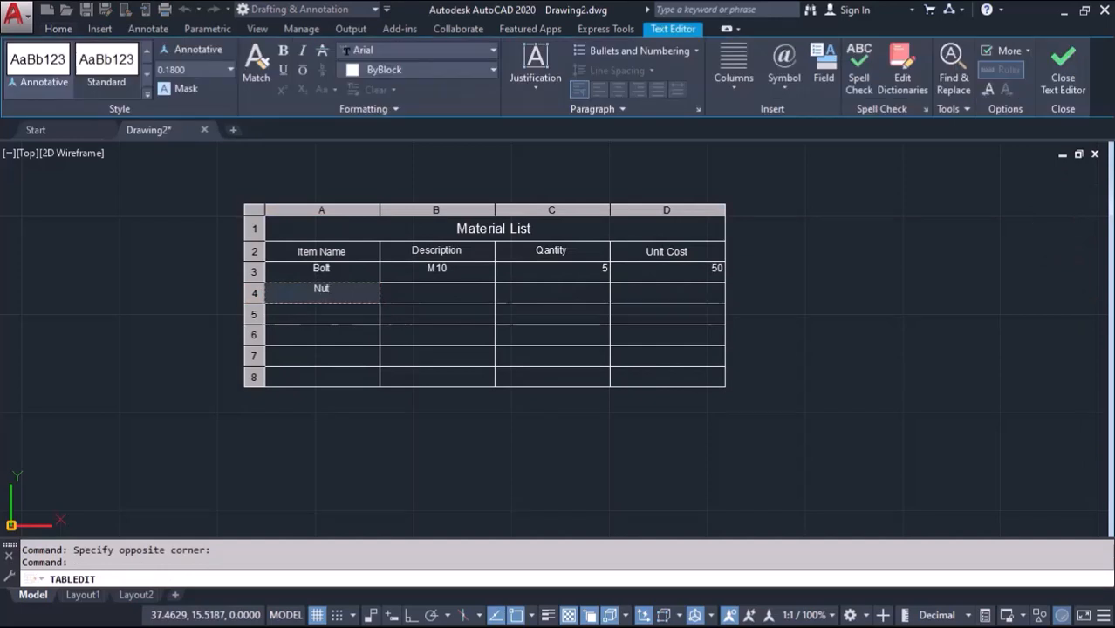
pyautogui.click(321, 288)
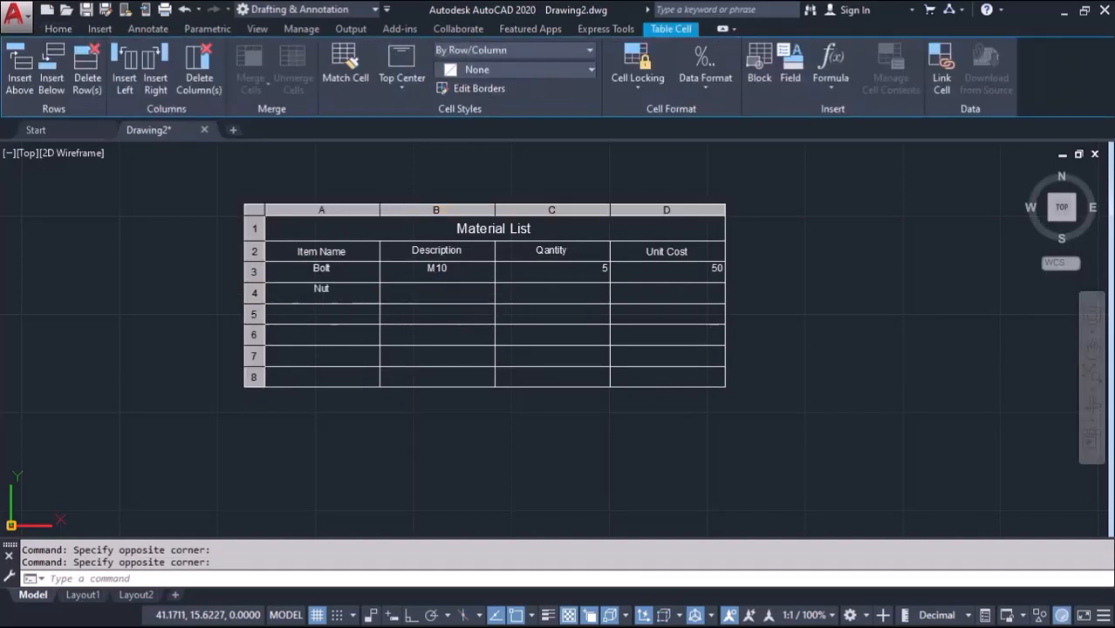
pyautogui.doubleClick(436, 290)
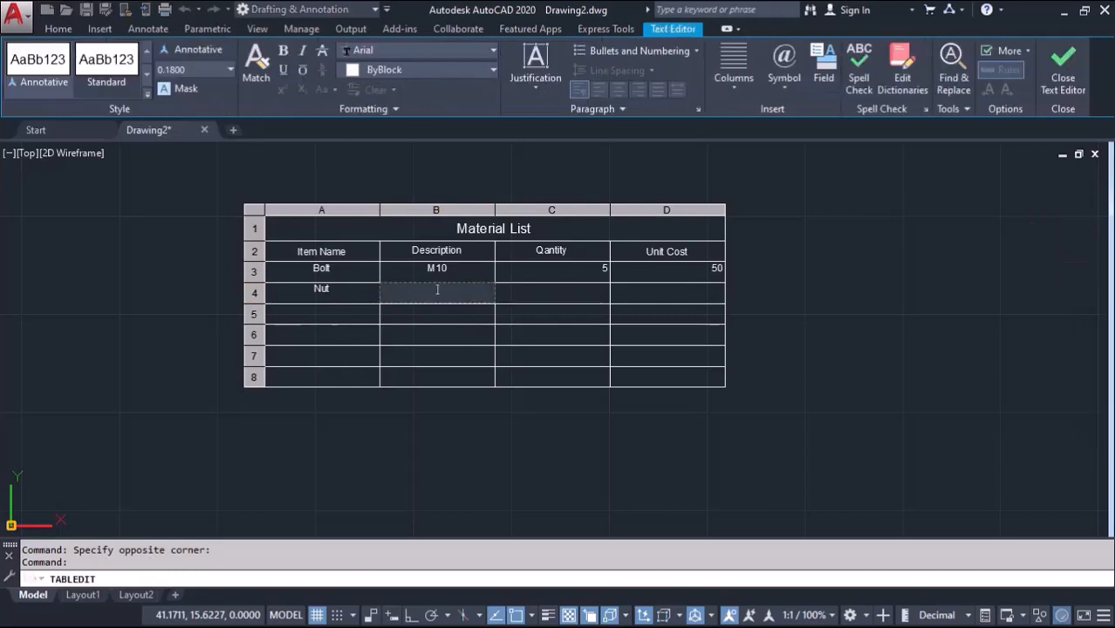
pyautogui.write('M10')
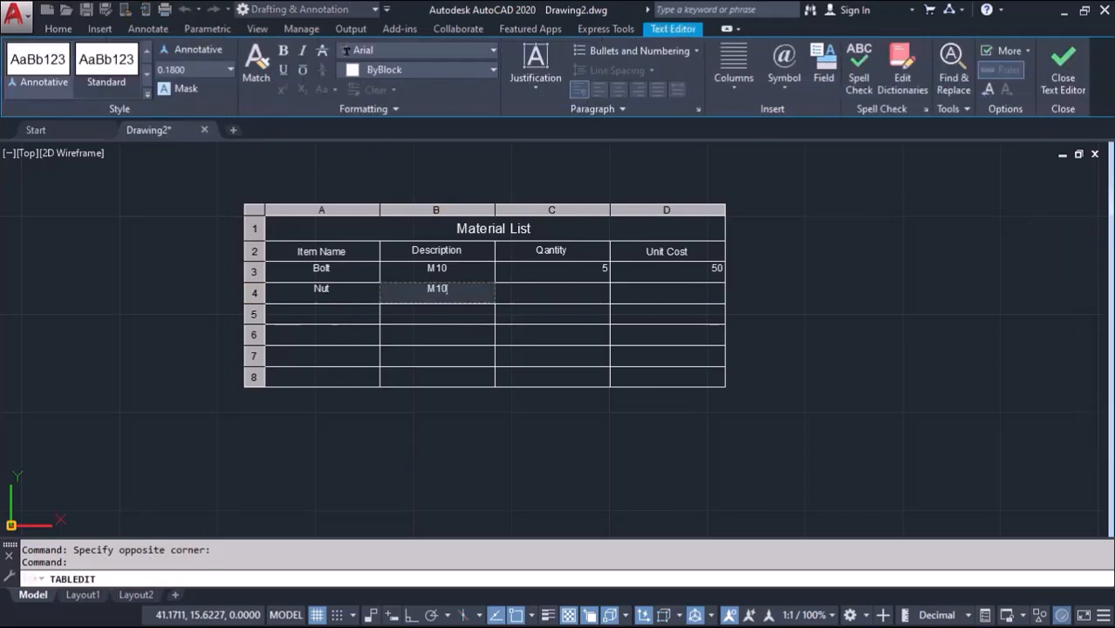
pyautogui.click(551, 289)
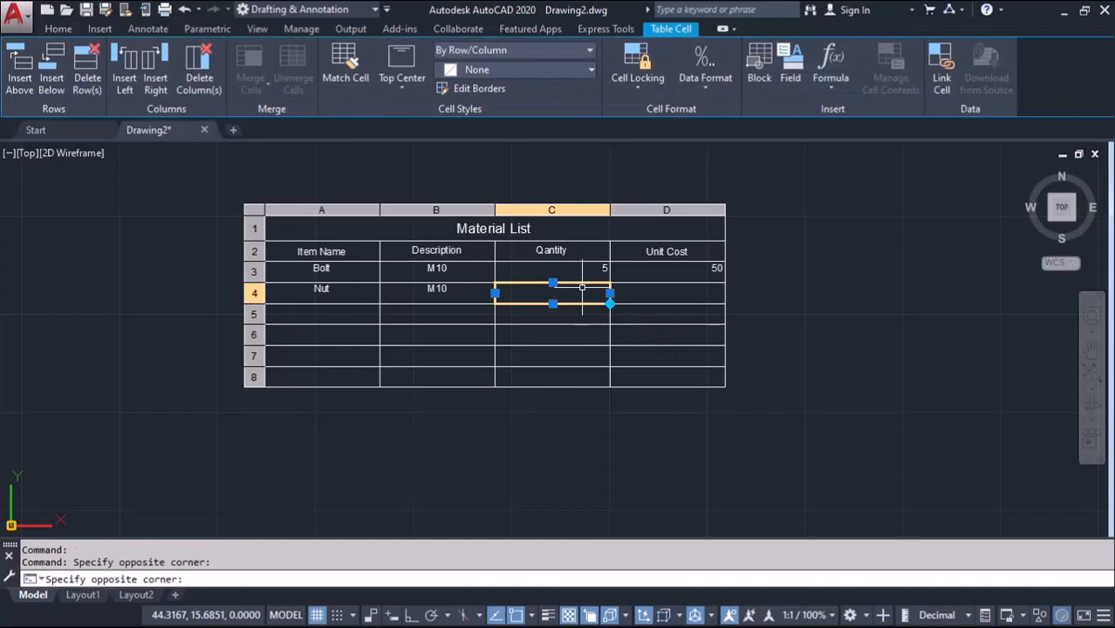
pyautogui.doubleClick(551, 288)
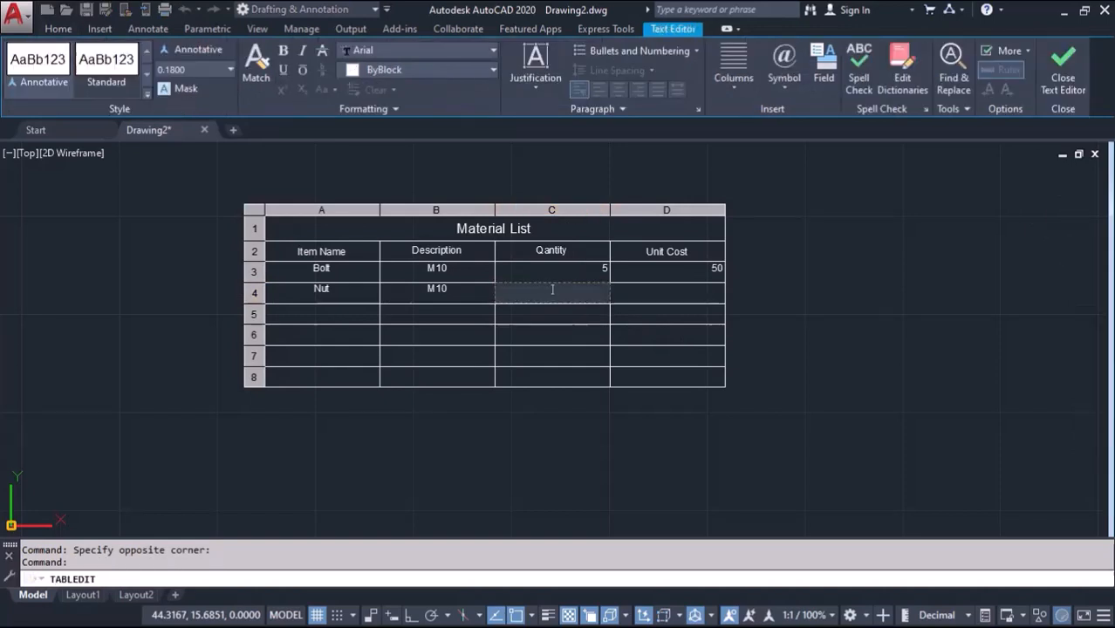
pyautogui.write('8')
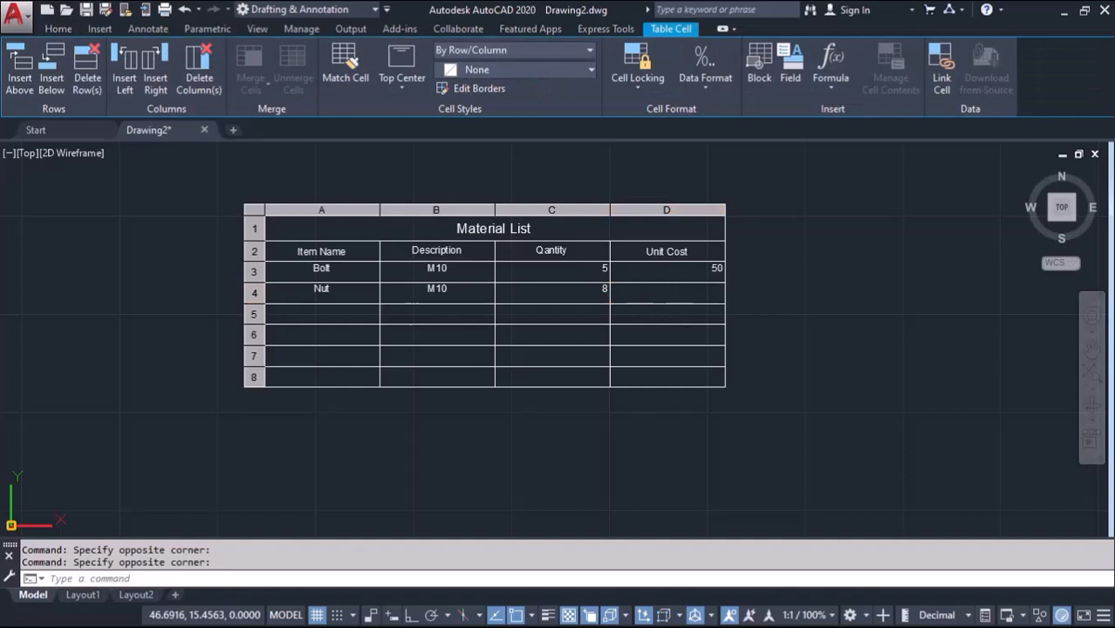
pyautogui.doubleClick(666, 289)
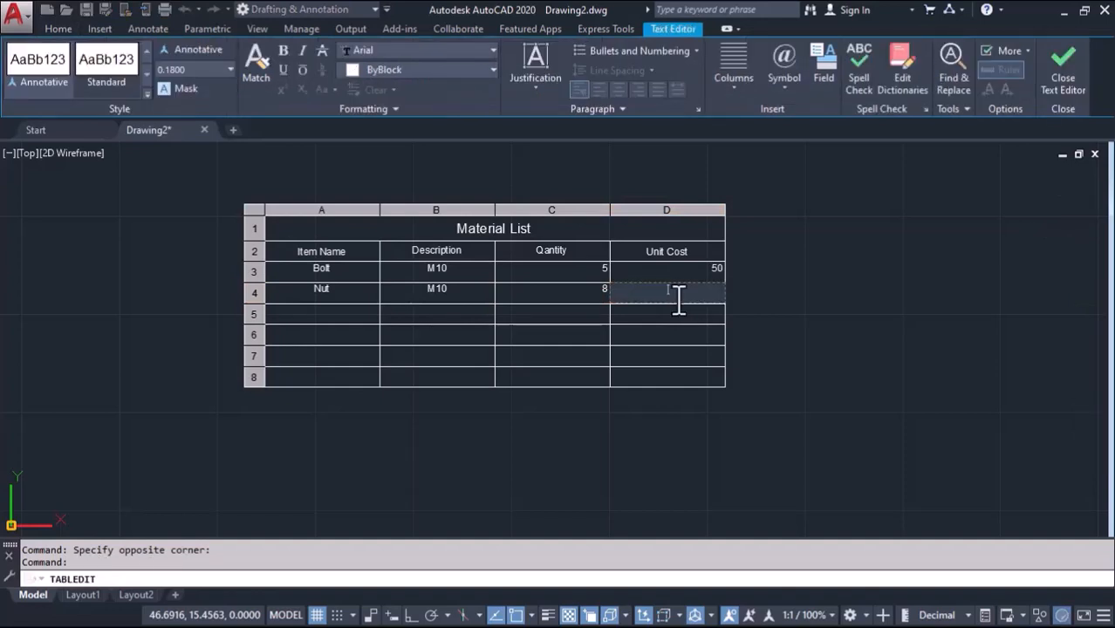
pyautogui.write('50')
pyautogui.click(322, 314)
pyautogui.write('W')
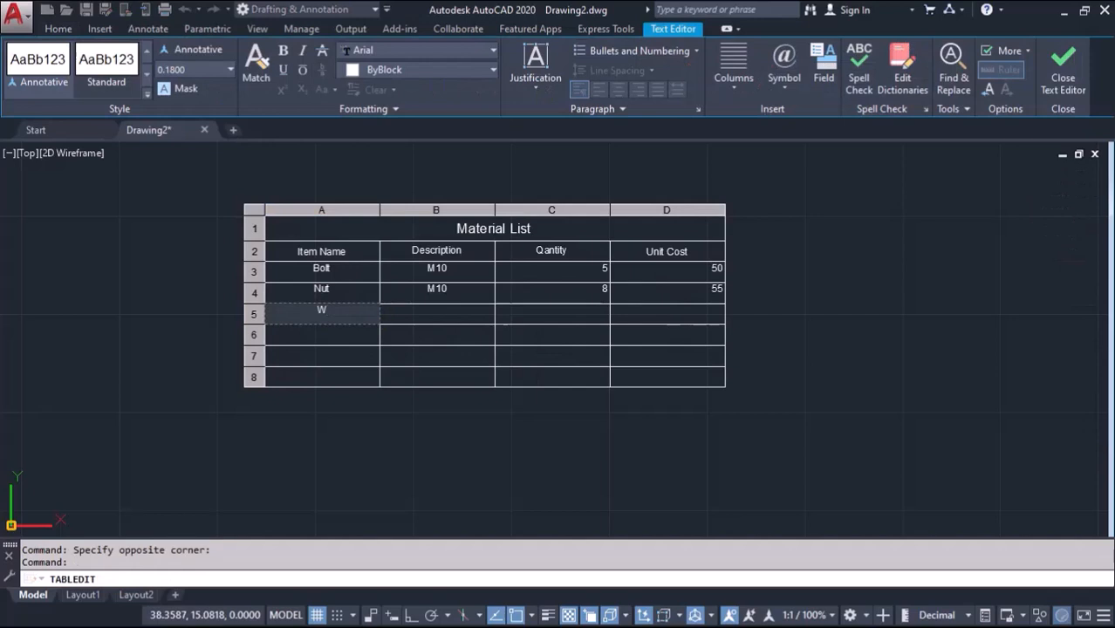
# Step: Fill row 5 with Washer, 10 mm, quantity 15 and unit cost 40
pyautogui.write('asher')
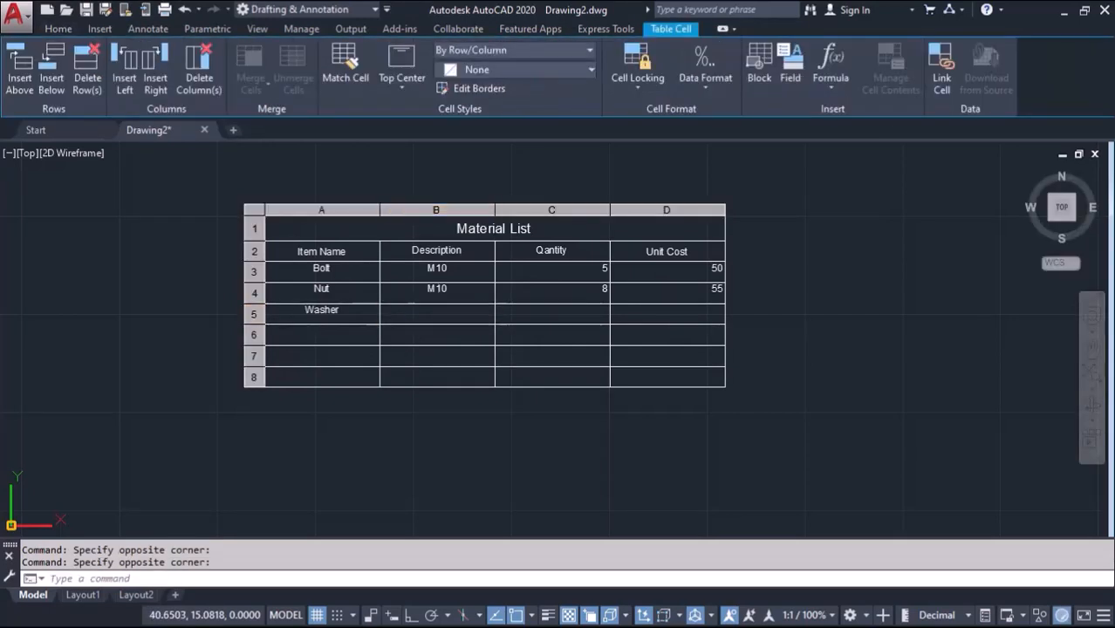
pyautogui.doubleClick(436, 310)
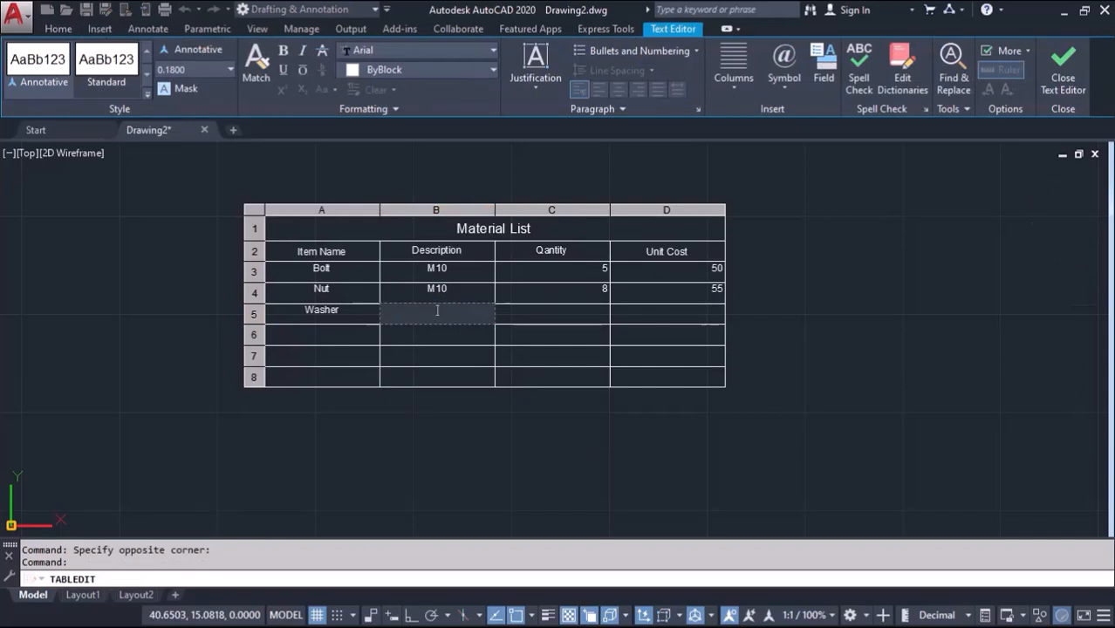
pyautogui.write('10 mm')
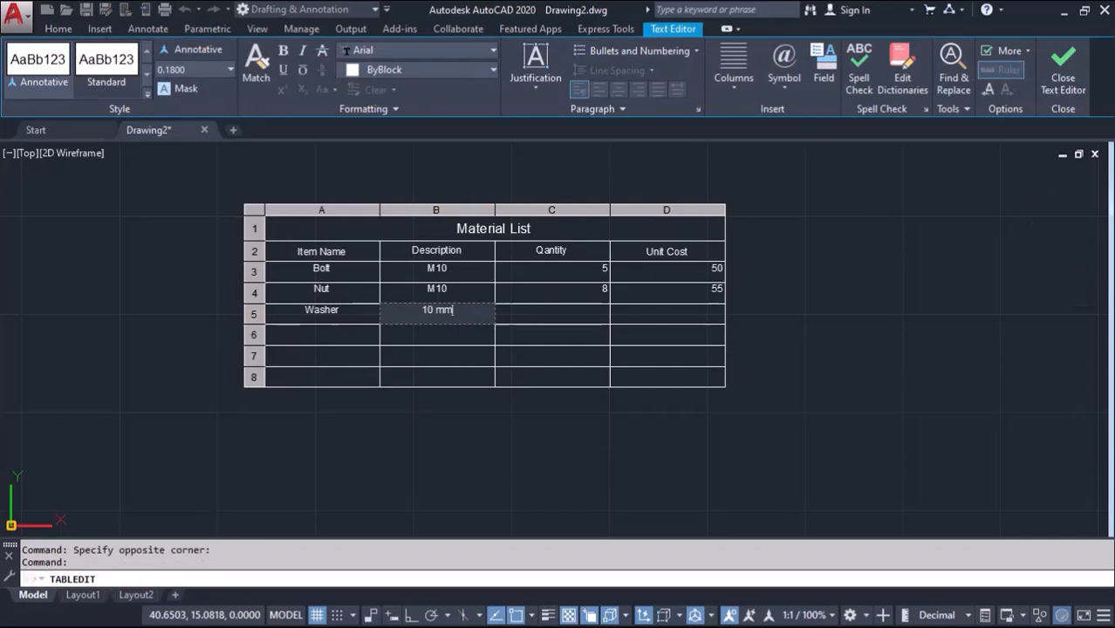
pyautogui.click(551, 311)
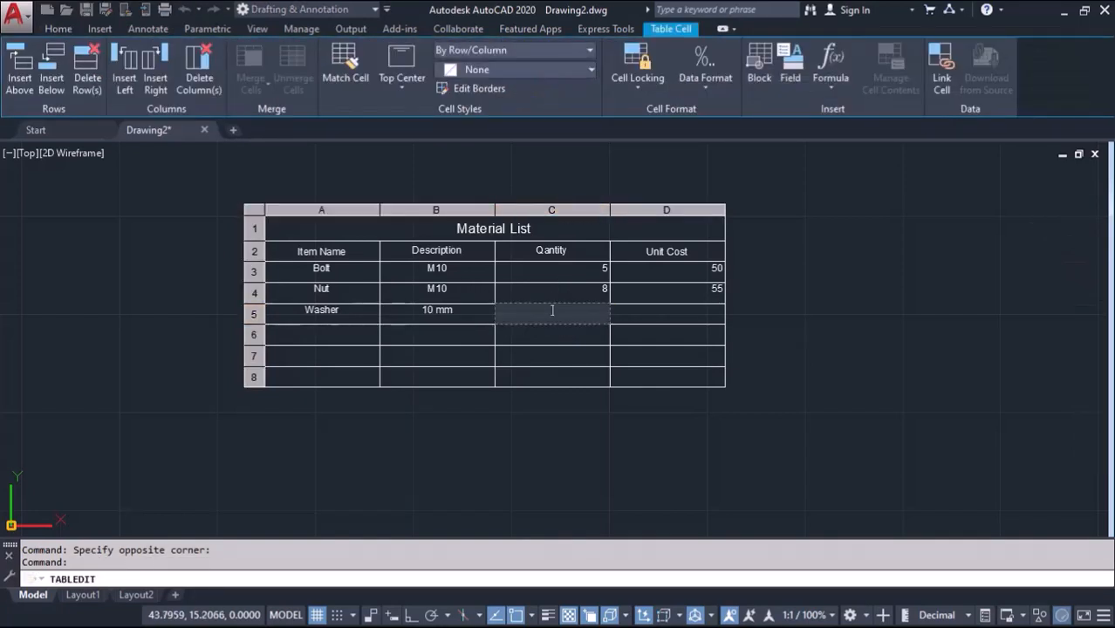
pyautogui.write('15')
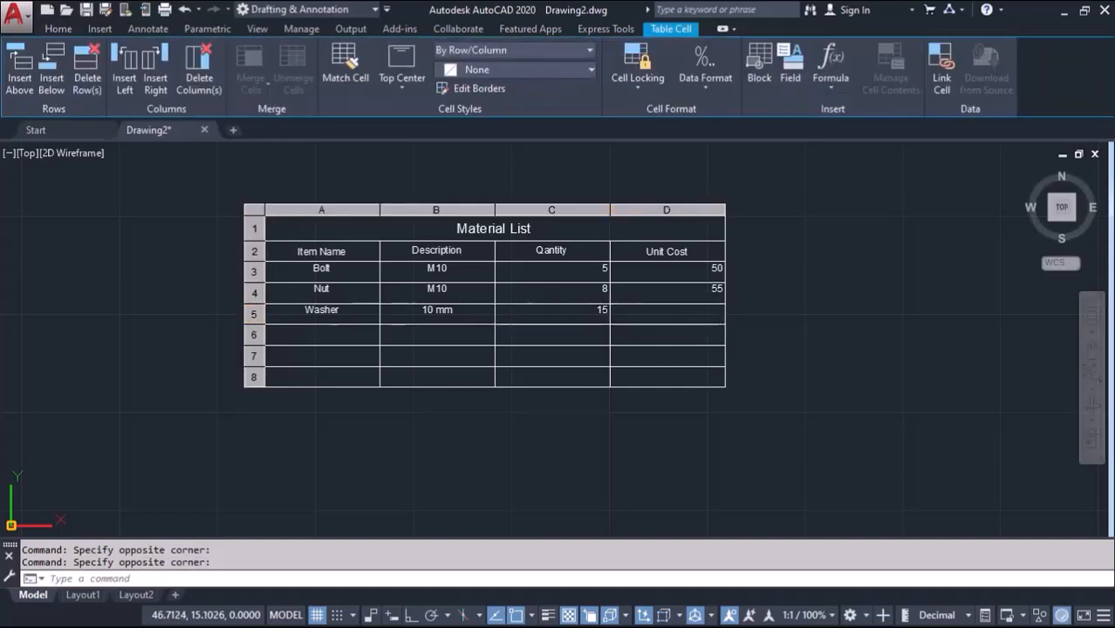
pyautogui.doubleClick(667, 310)
pyautogui.write('40')
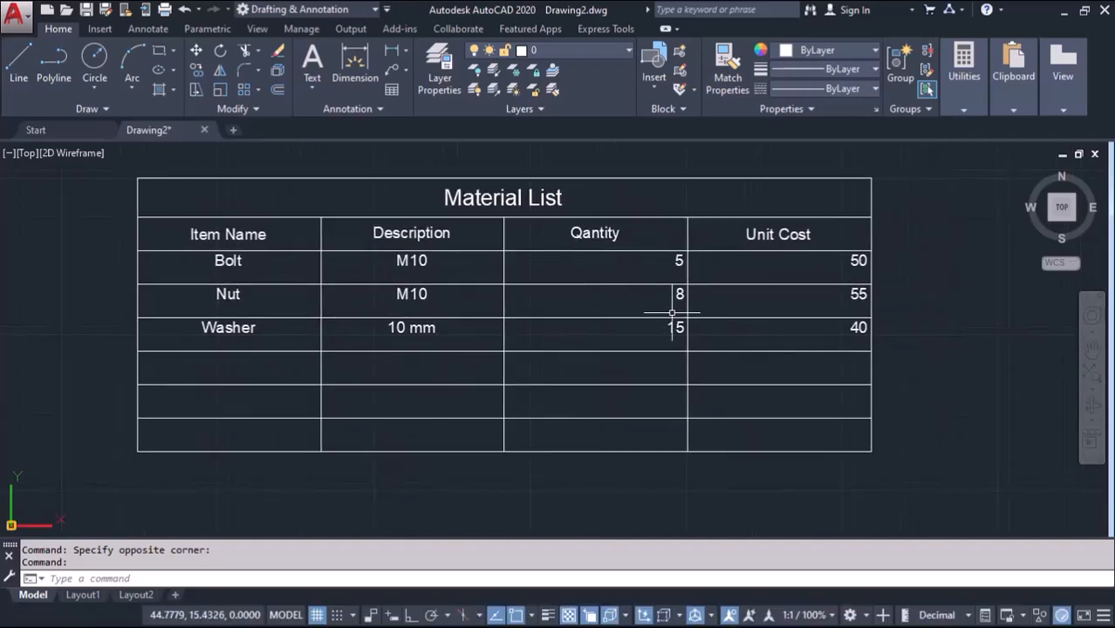
pyautogui.moveTo(663, 346)
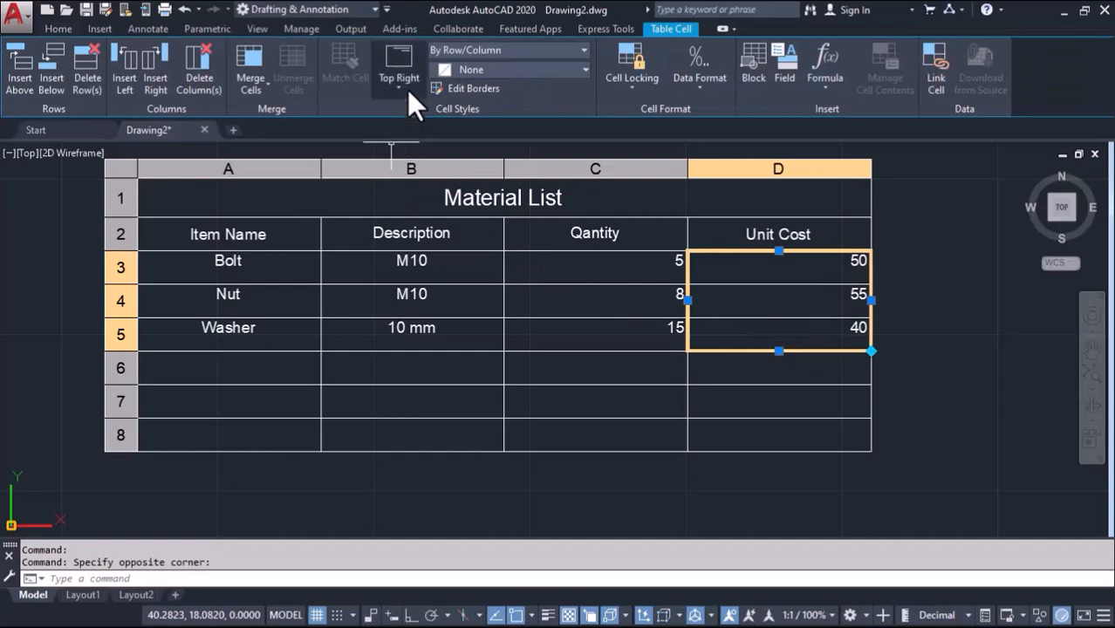
# Step: Set the Unit Cost values to Middle Center alignment, then reach the alignment list for Description
pyautogui.click(398, 66)
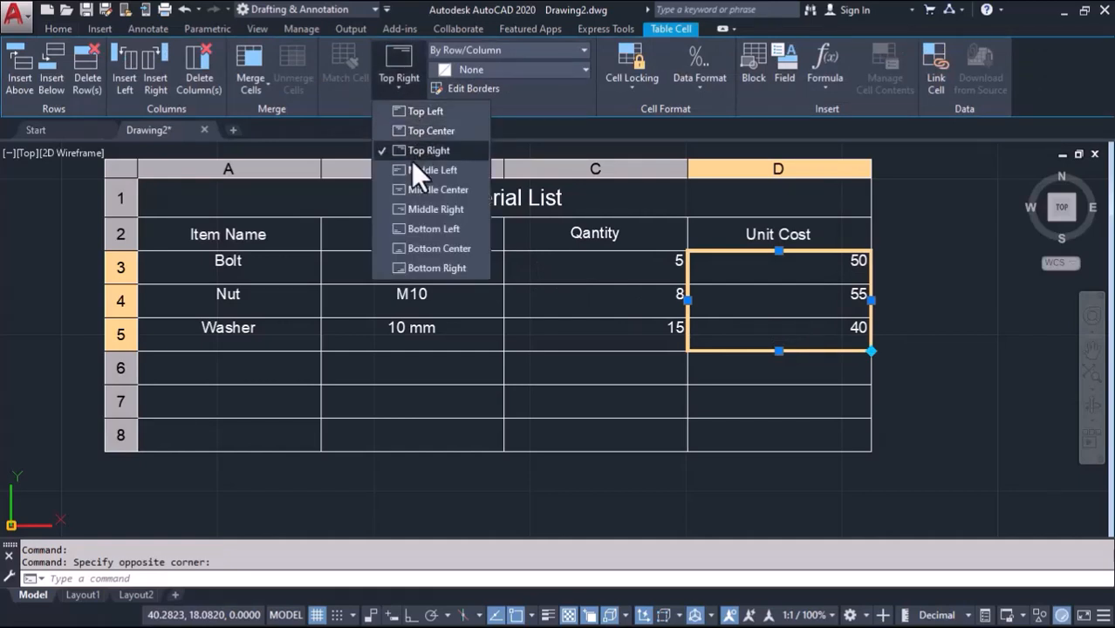
pyautogui.click(436, 188)
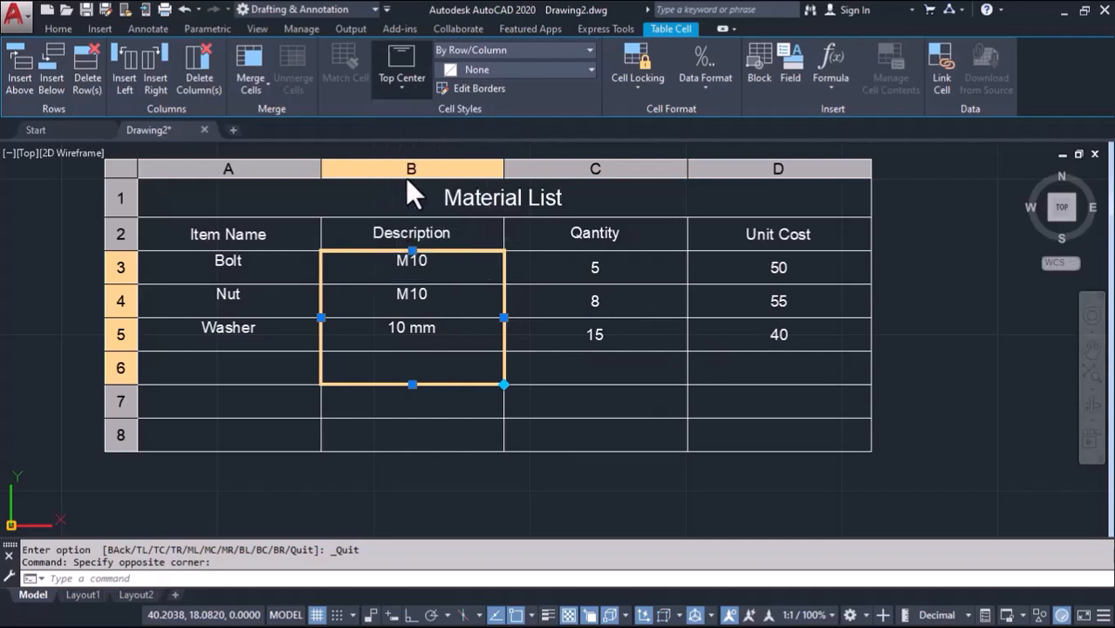
pyautogui.click(401, 76)
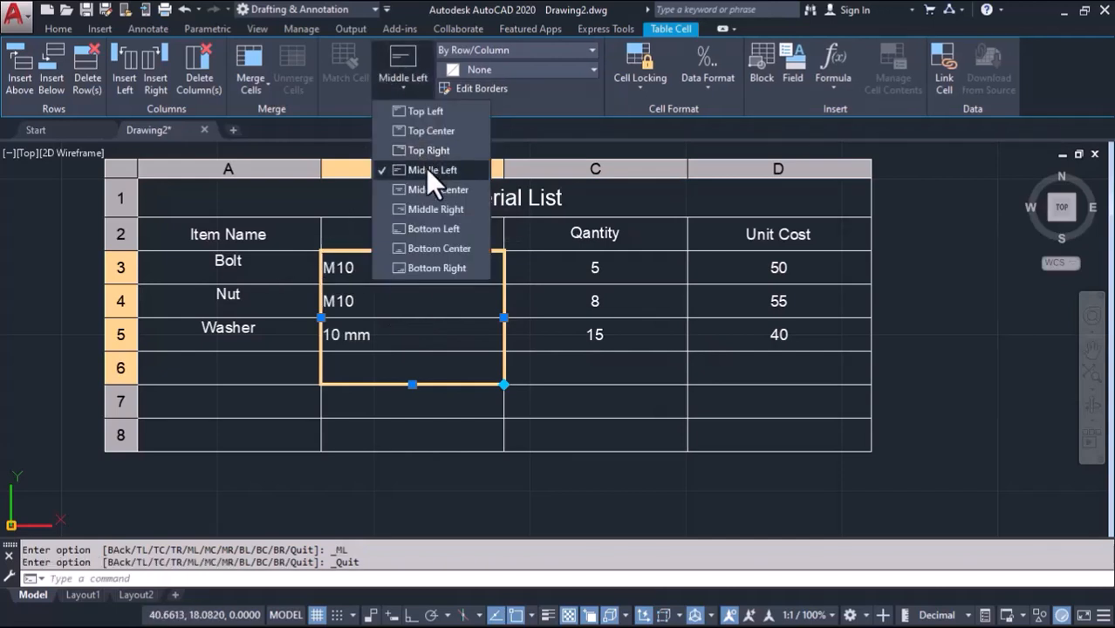